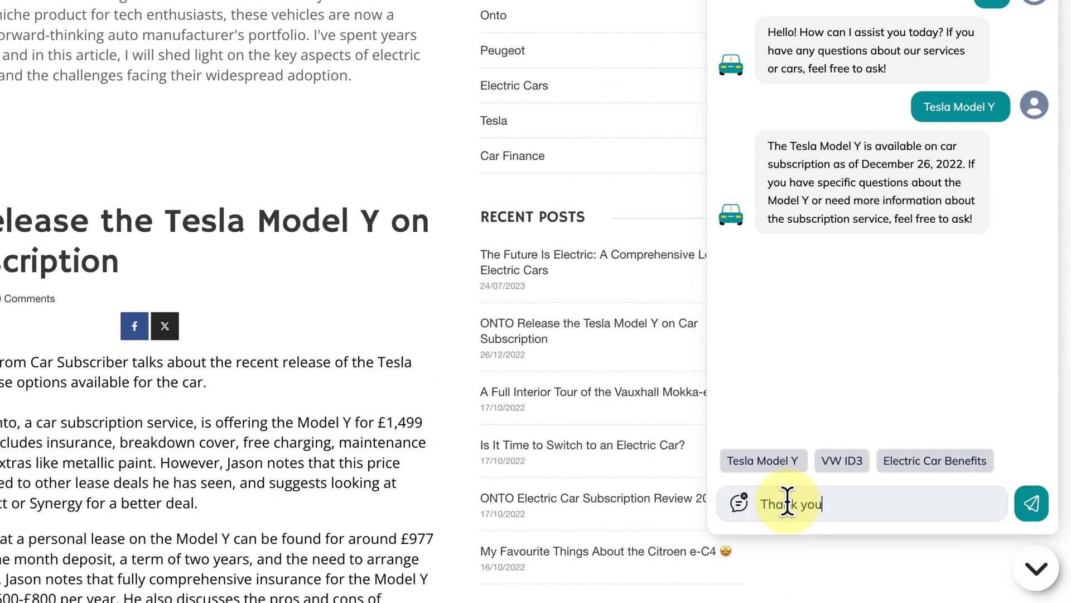
# Send a 'Thank you' message to the blog's chatbot after its Tesla Model Y answer.
pyautogui.click(1031, 503)
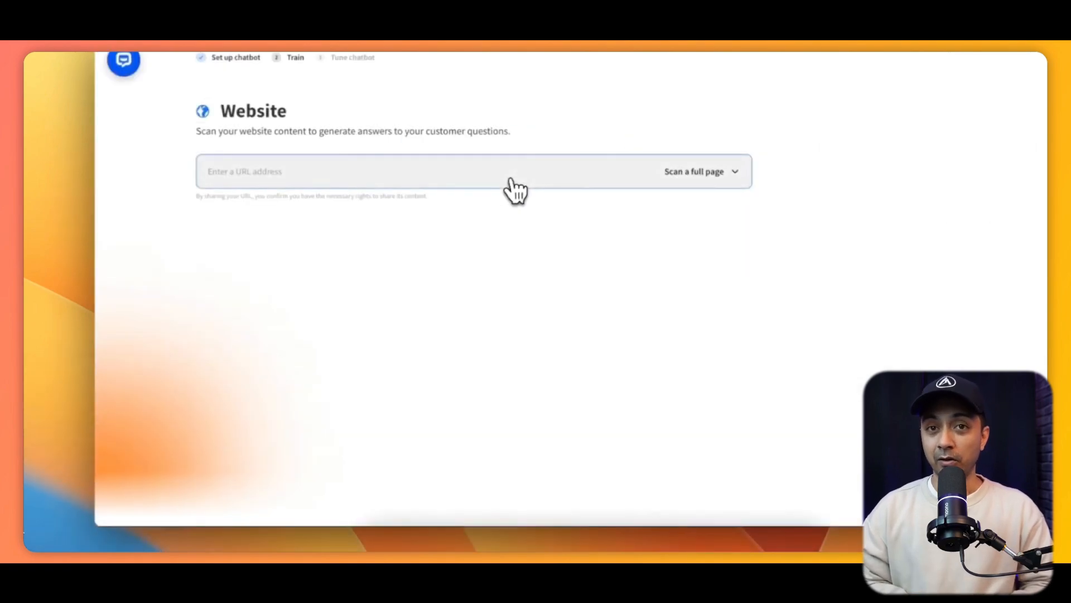
# Enter the website URL and run a full-page scan sorting 479 pages into categories.
pyautogui.write('chatbot')
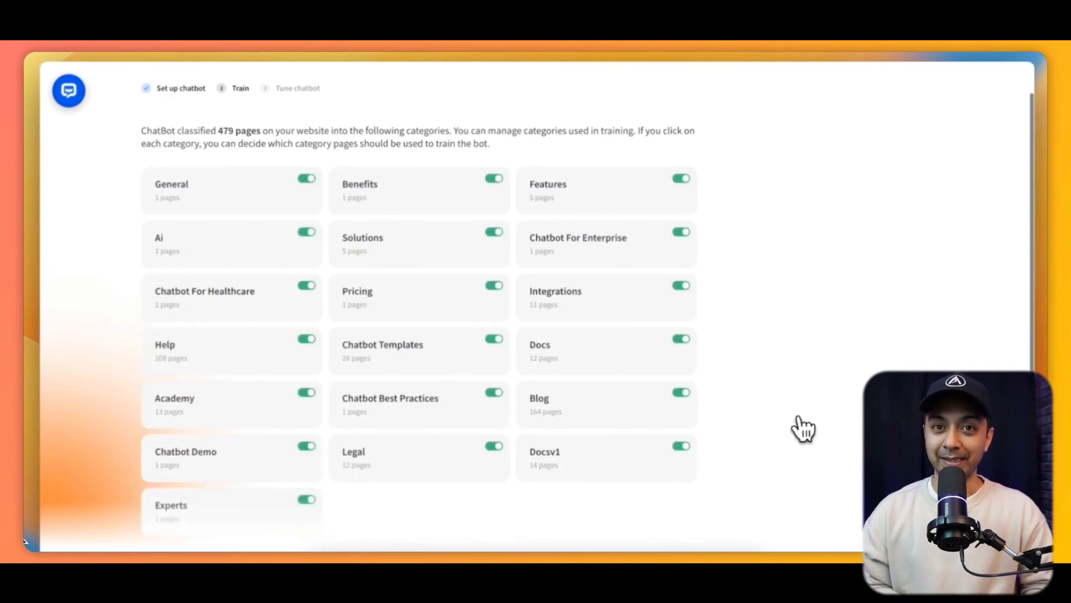
# Review the Academy category, exclude Chatbot Demo and Experts, and continue to Tune chatbot.
pyautogui.scroll(-3)
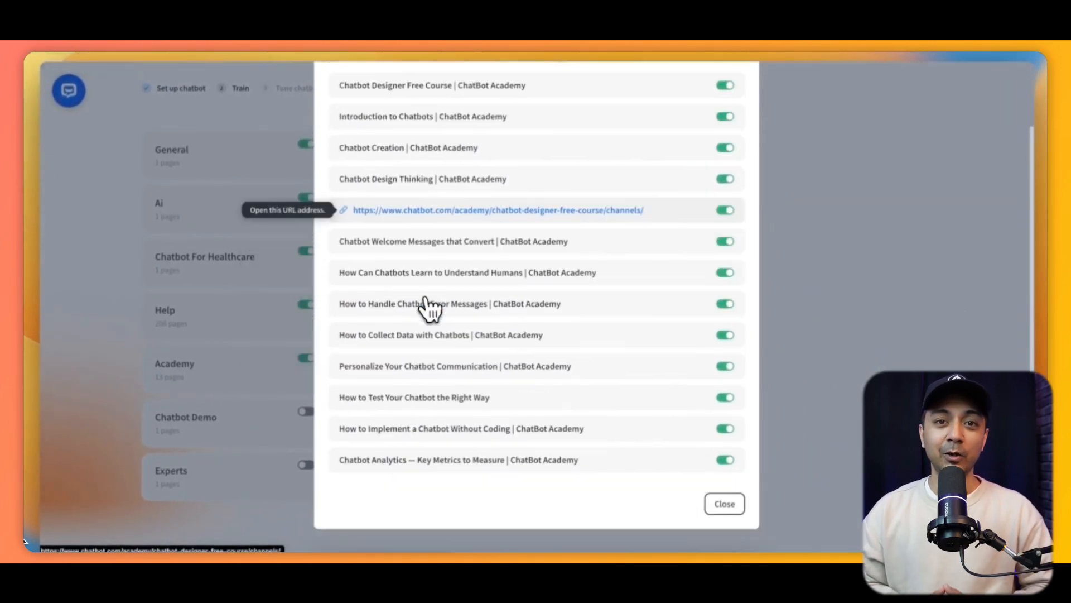
pyautogui.click(723, 504)
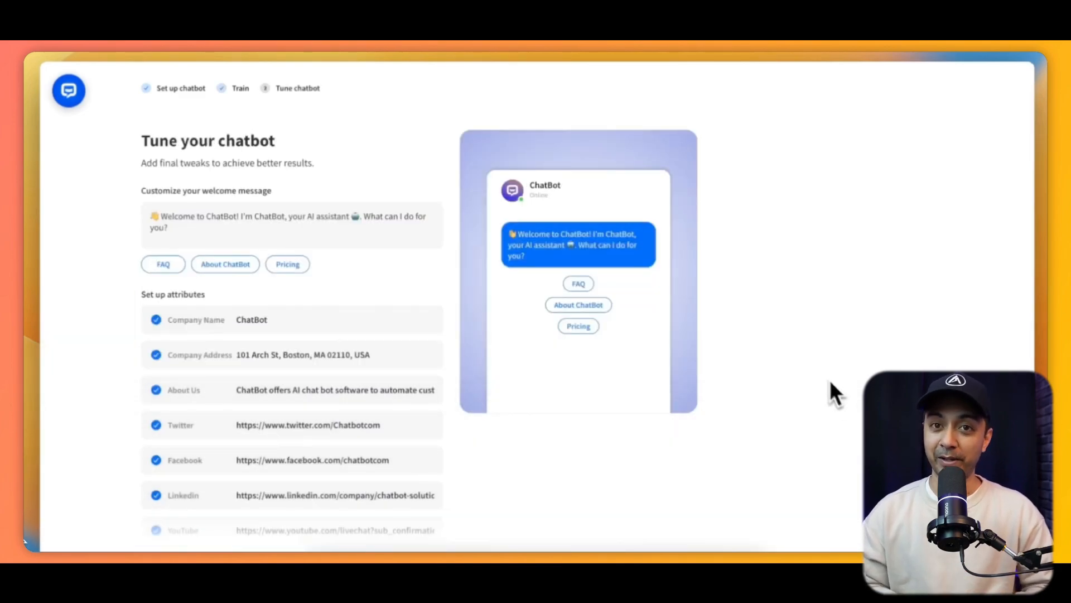
pyautogui.moveTo(266, 244)
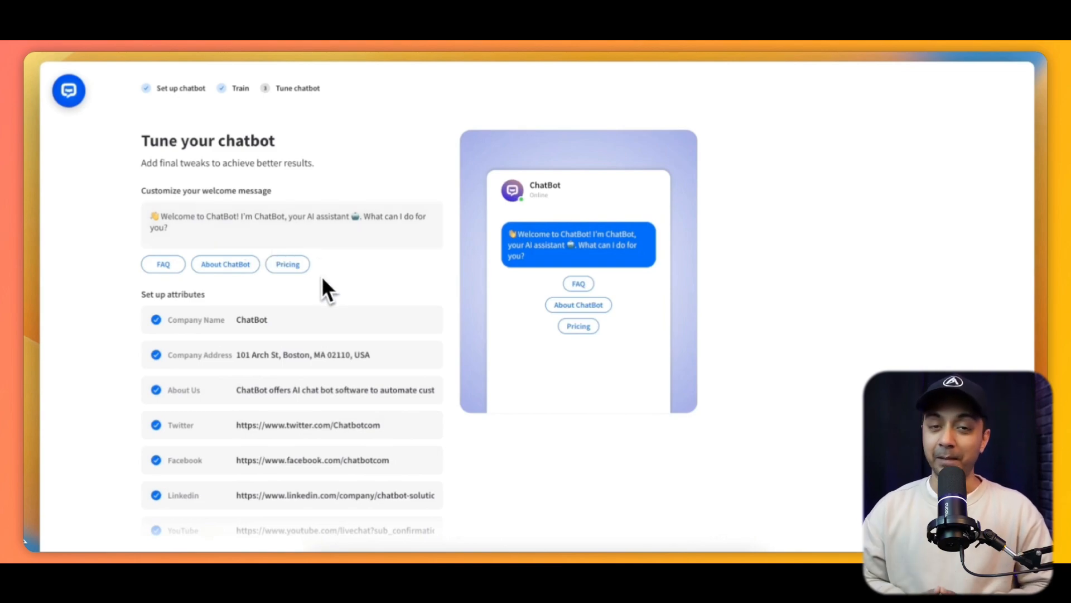
pyautogui.scroll(-3)
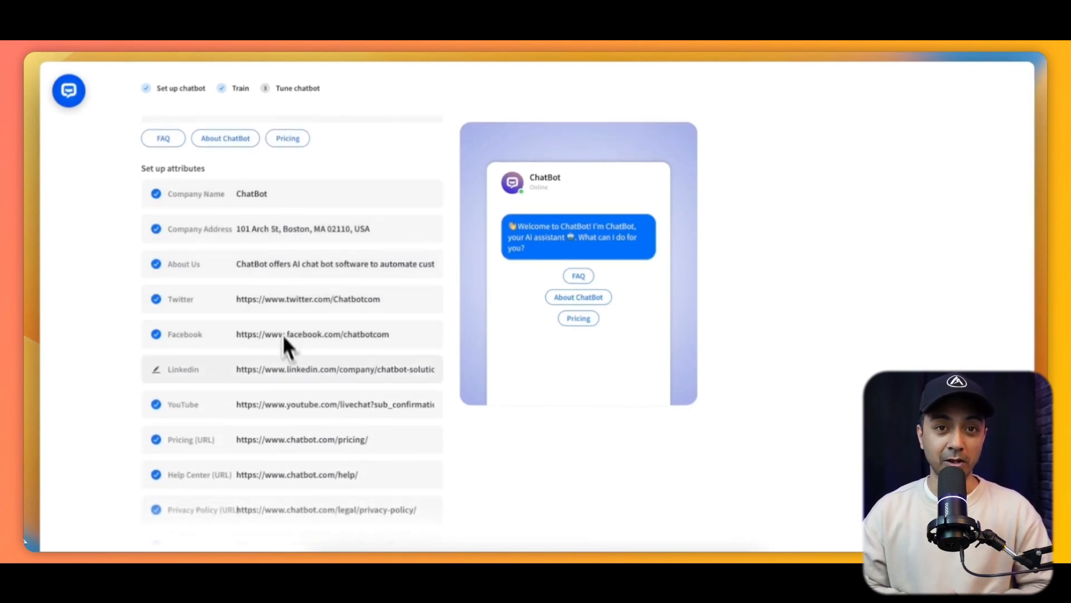
pyautogui.scroll(-3)
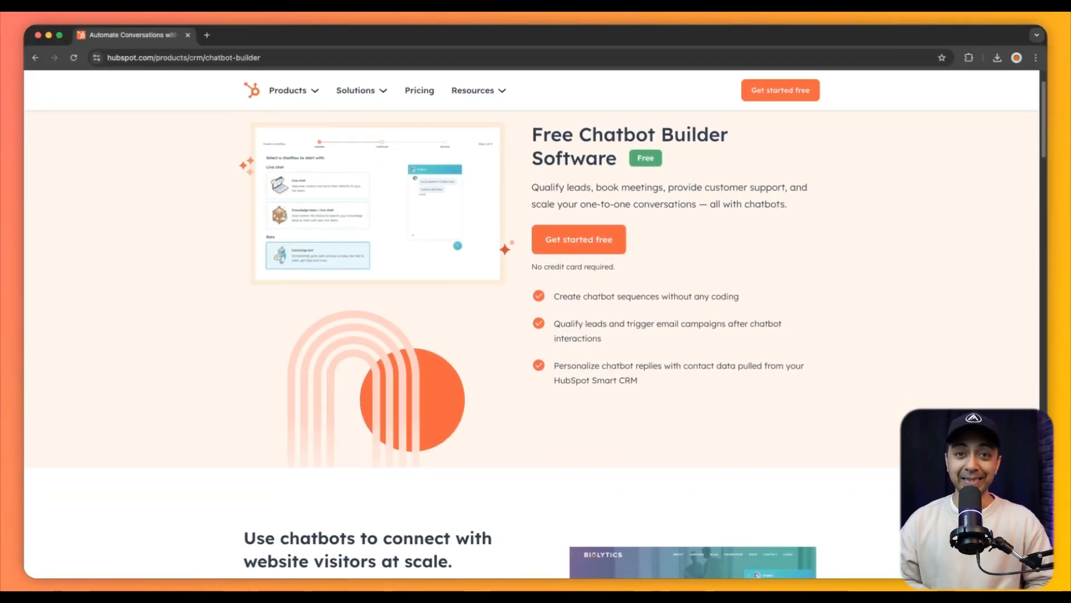
# Scroll through HubSpot's free chatbot builder page to review its features.
pyautogui.scroll(-3)
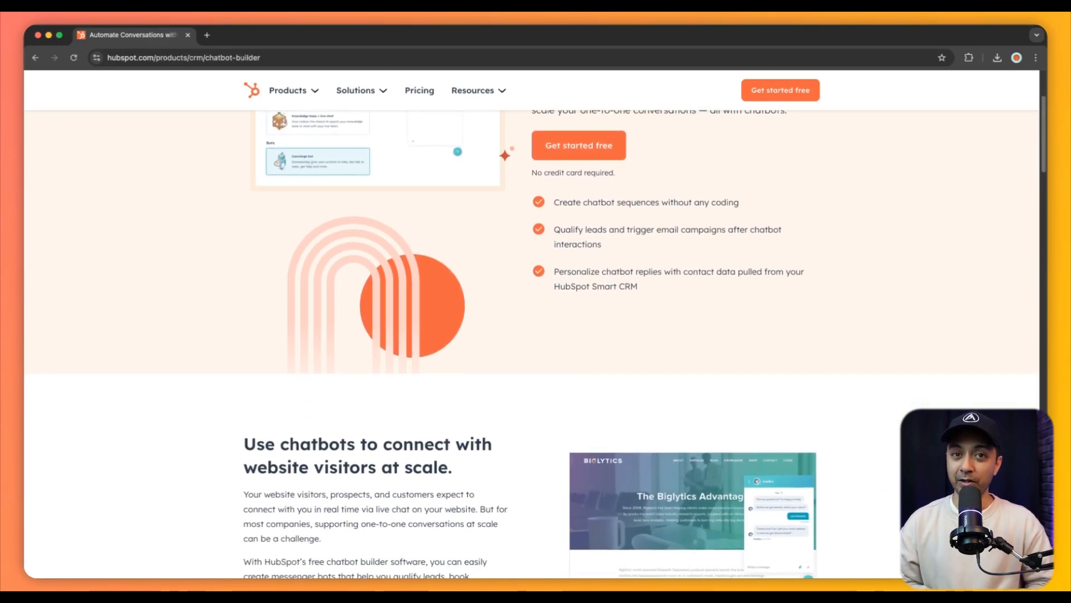
pyautogui.scroll(-3)
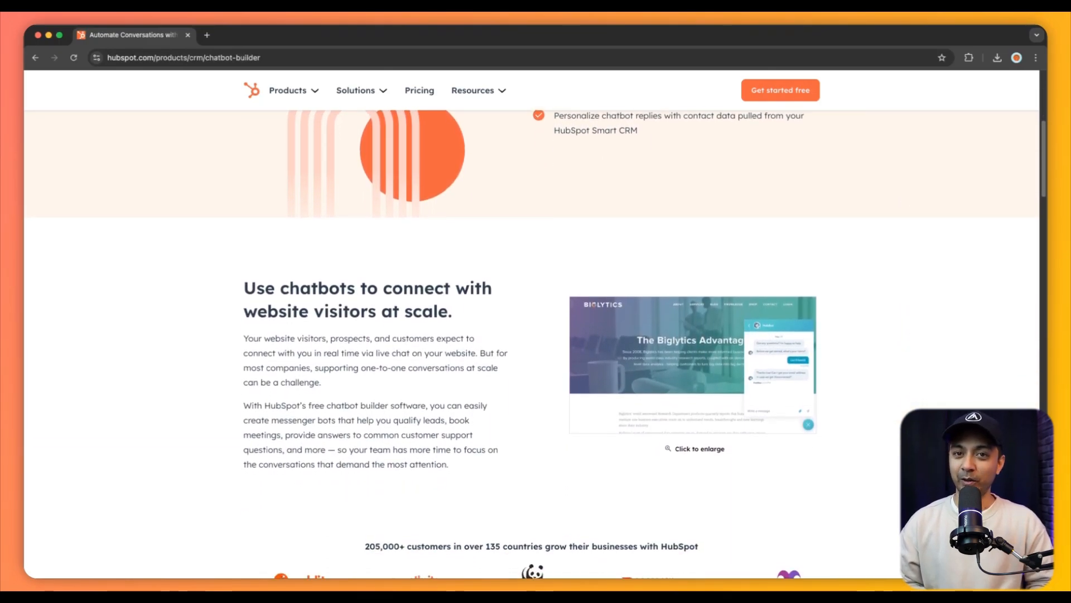
pyautogui.scroll(-3)
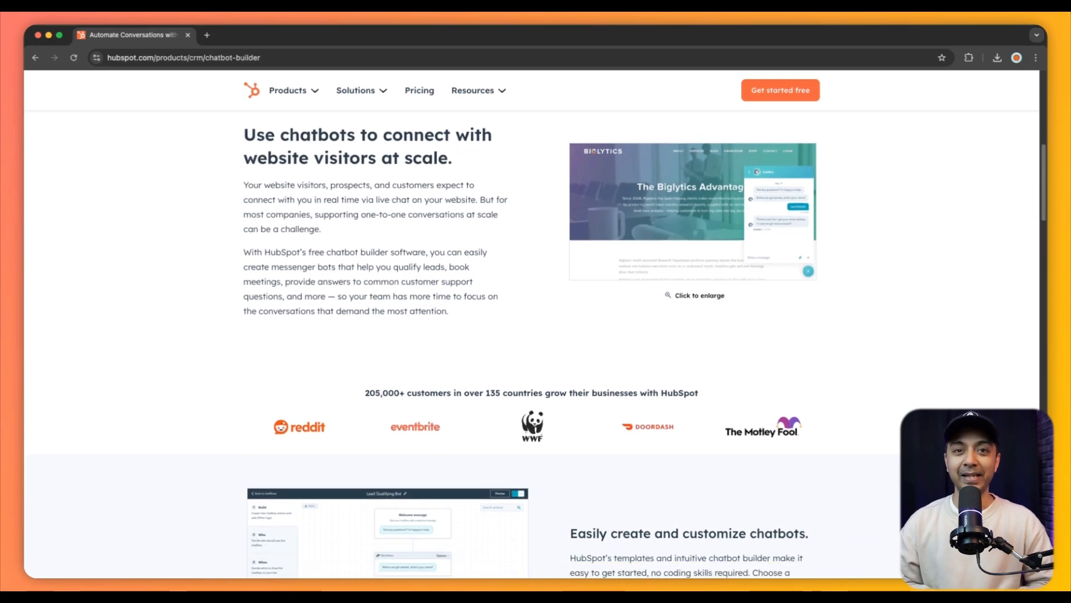
pyautogui.scroll(-3)
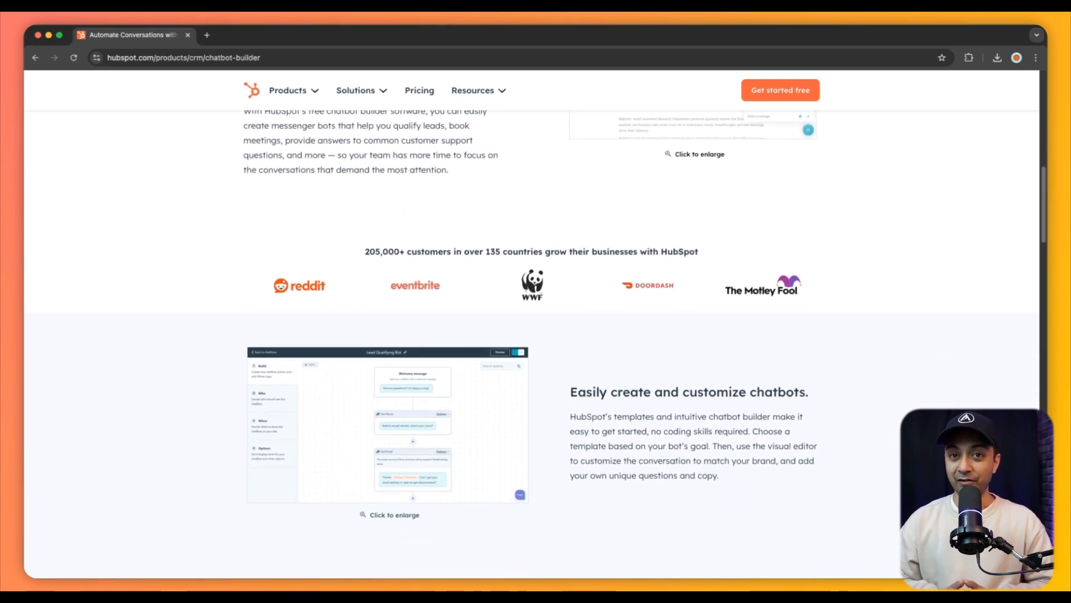
pyautogui.scroll(-3)
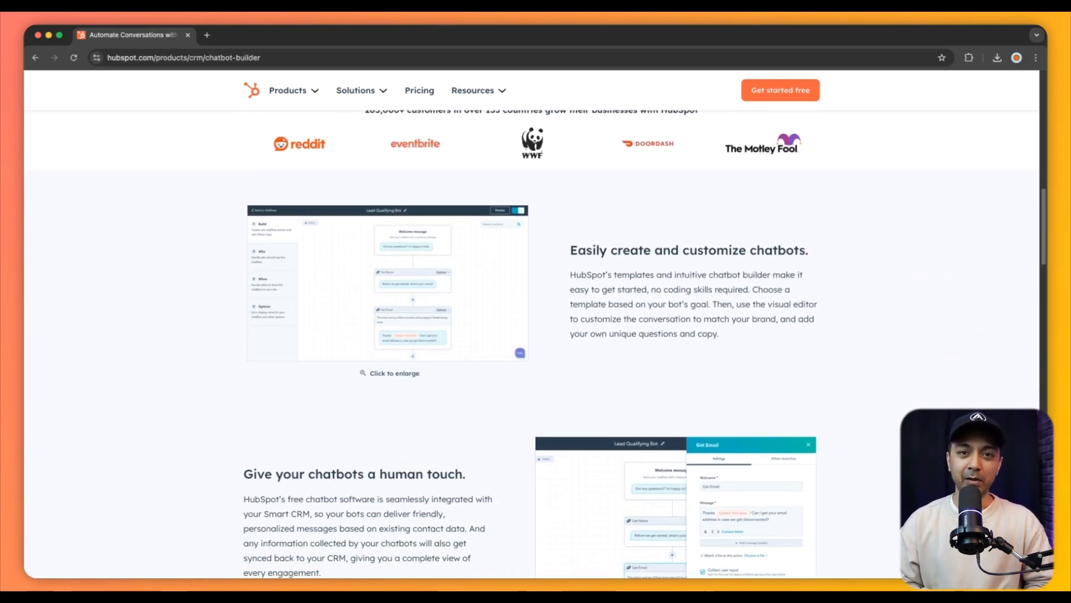
pyautogui.scroll(-3)
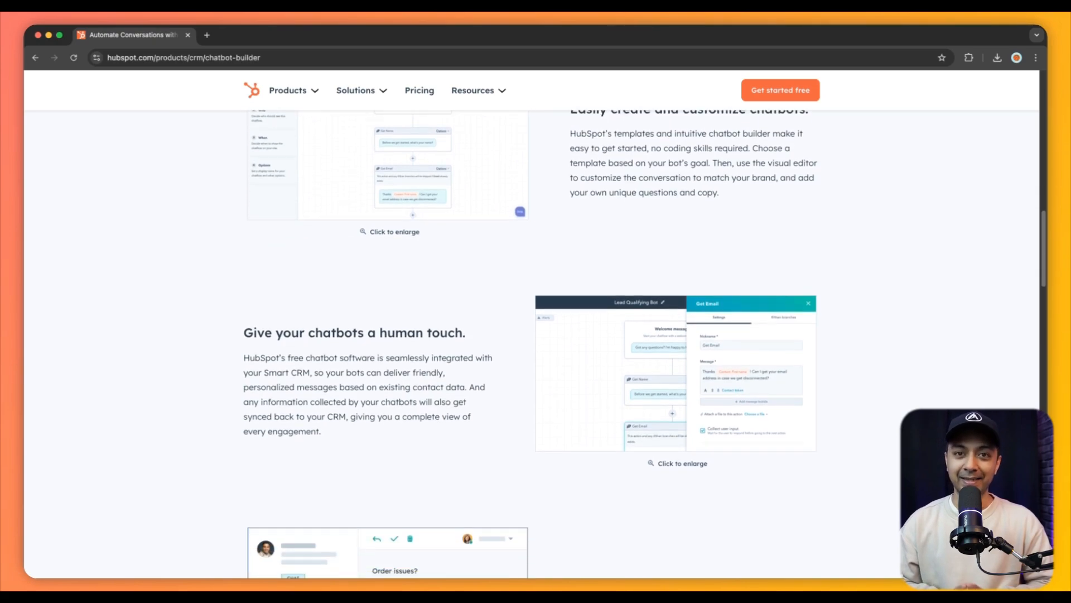
pyautogui.scroll(-3)
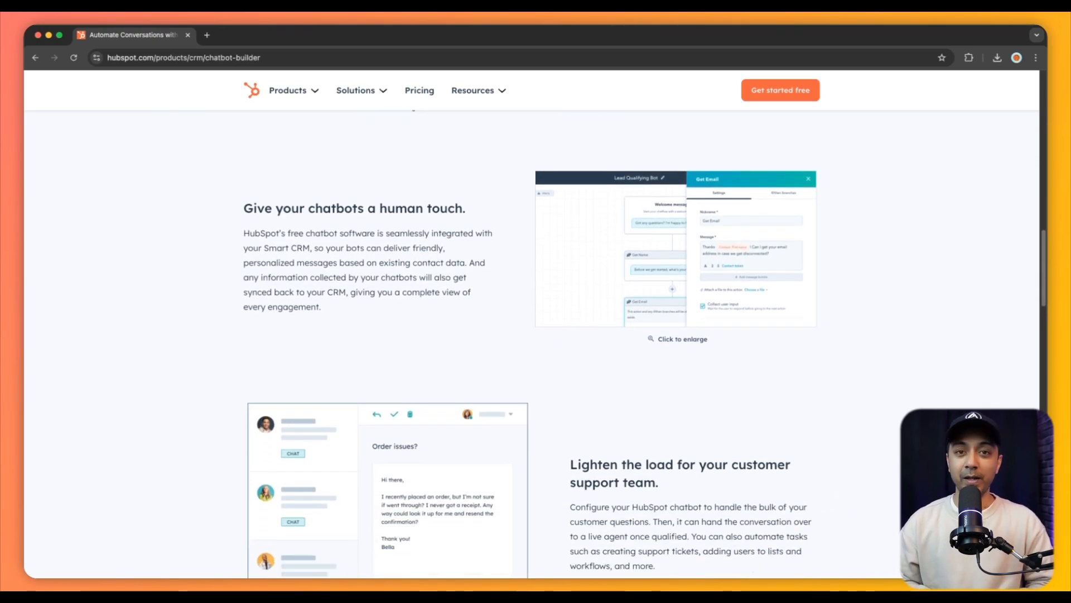
pyautogui.scroll(-3)
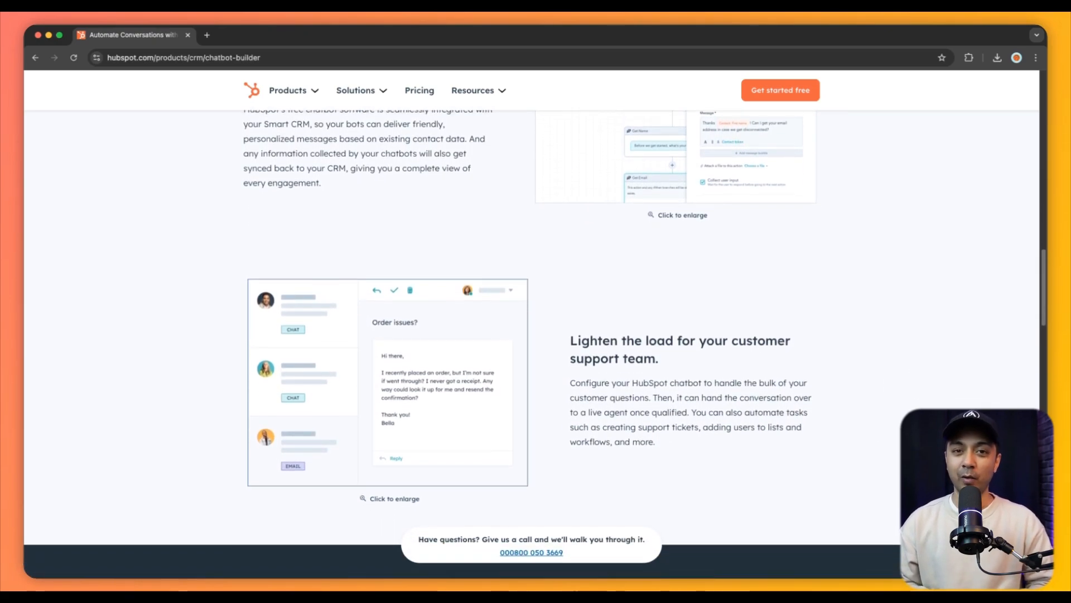
pyautogui.scroll(-3)
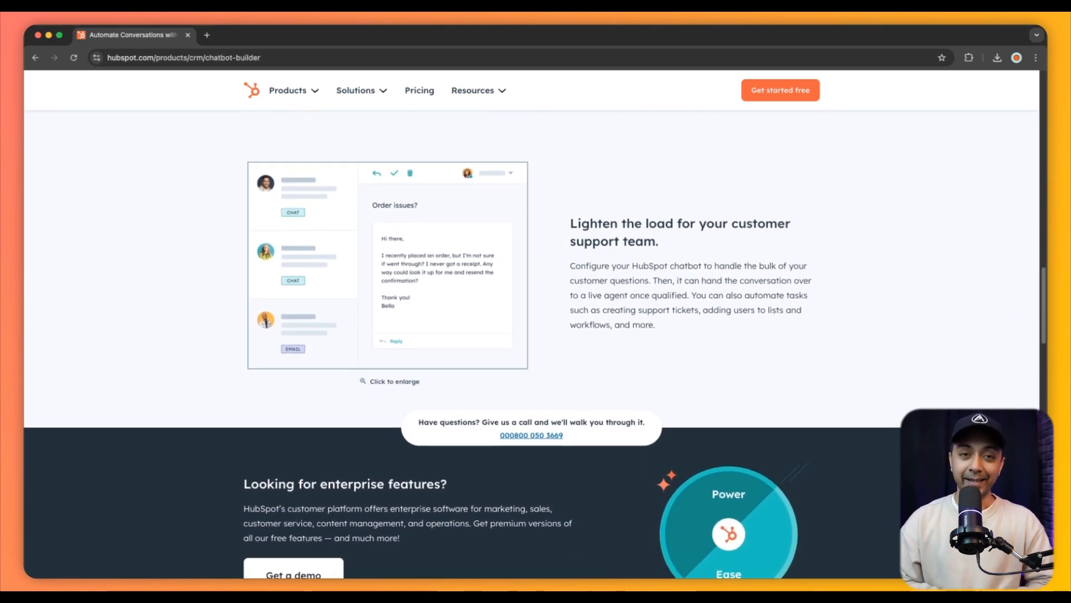
pyautogui.scroll(-3)
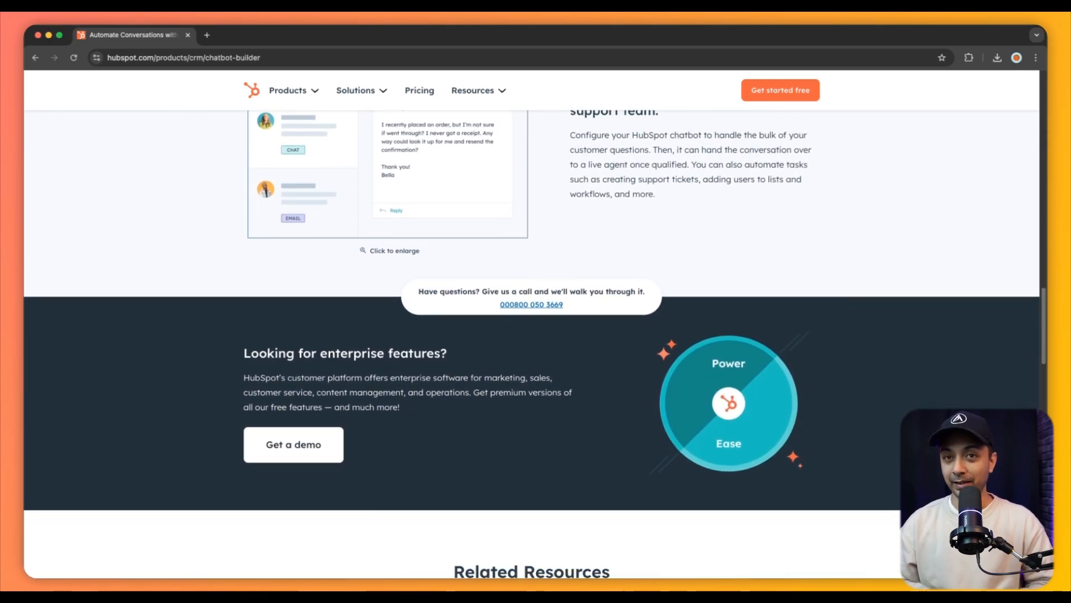
pyautogui.scroll(-3)
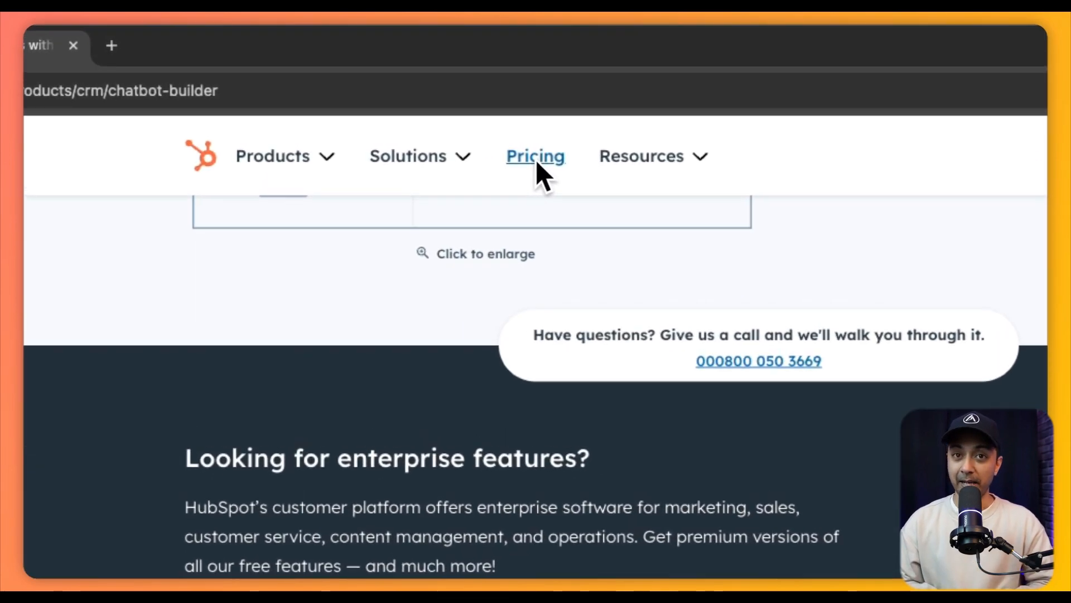
# Go to HubSpot's Pricing page and look over the Marketing Hub plan tiers.
pyautogui.click(535, 156)
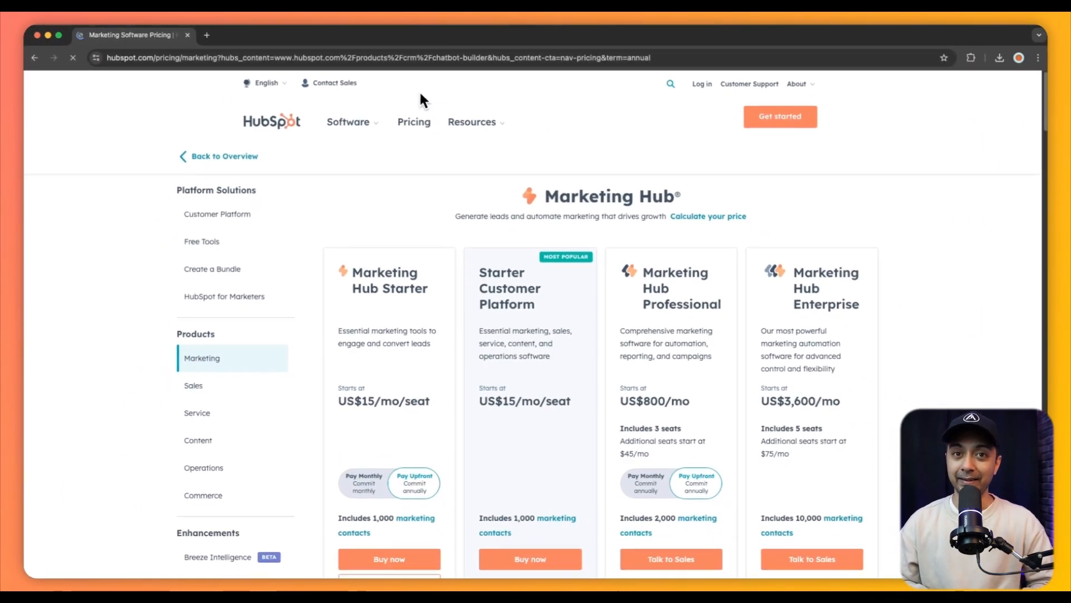
pyautogui.scroll(-3)
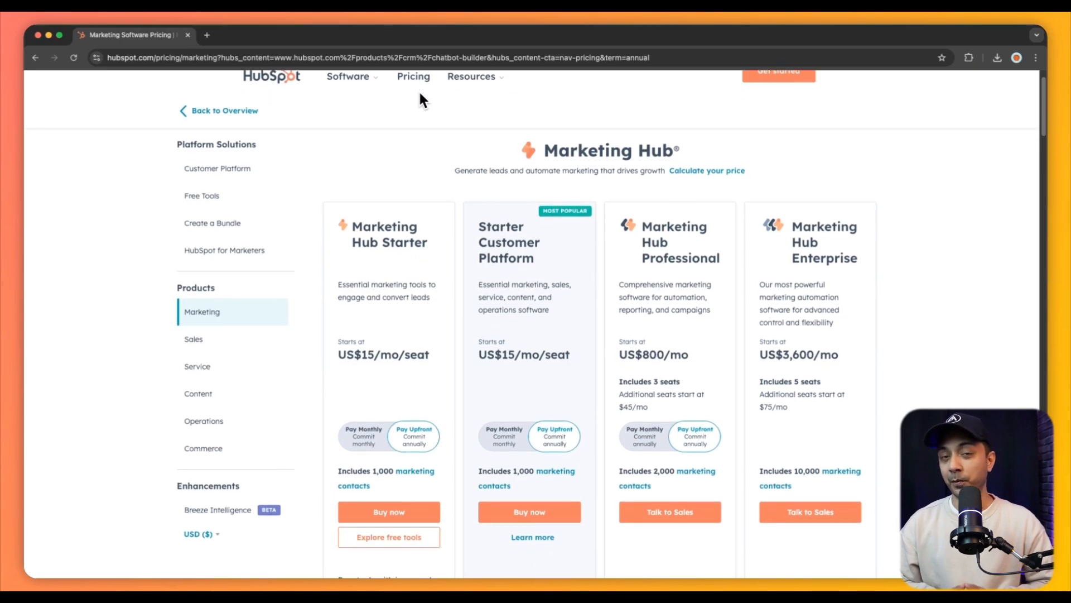
pyautogui.scroll(-3)
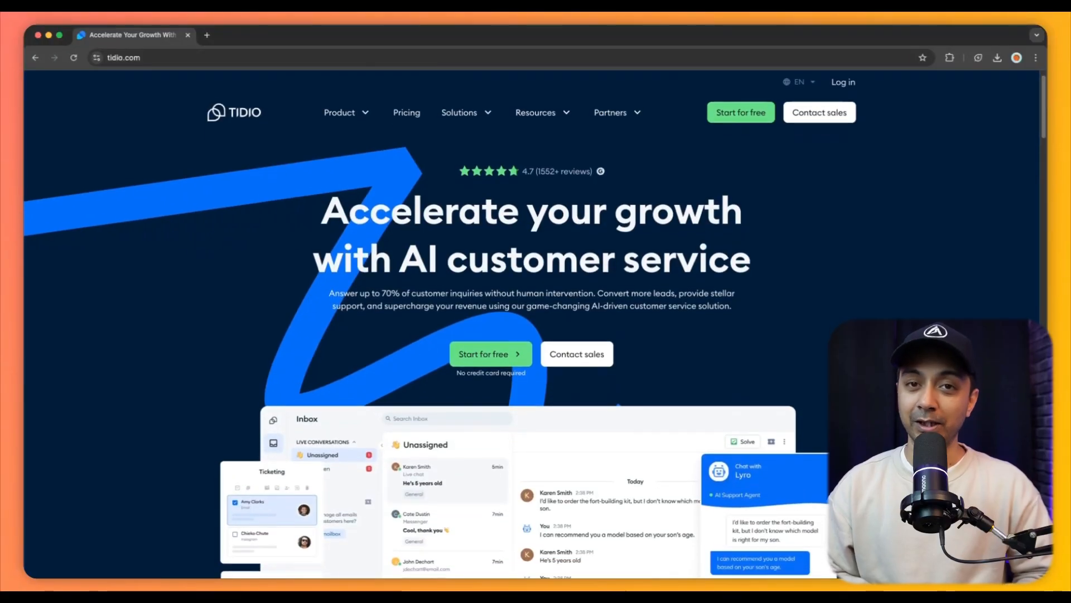
pyautogui.scroll(-3)
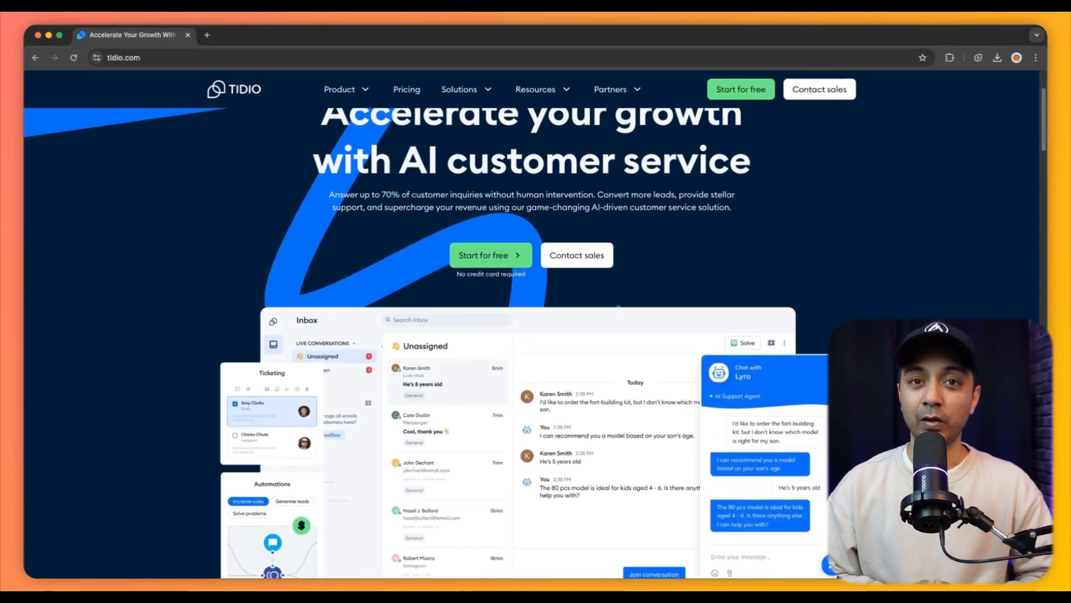
pyautogui.scroll(-3)
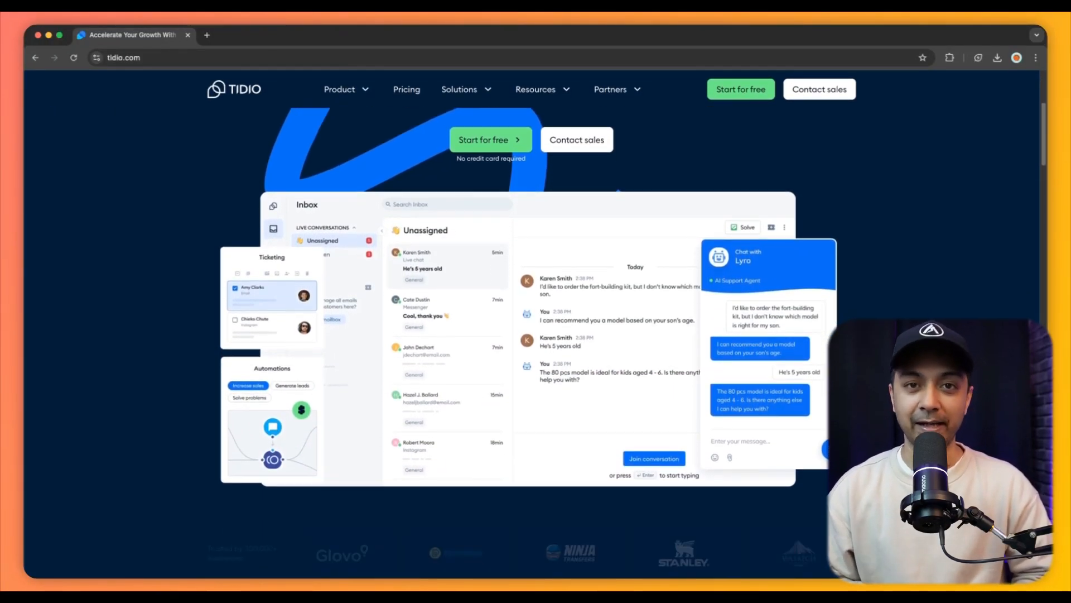
pyautogui.scroll(-3)
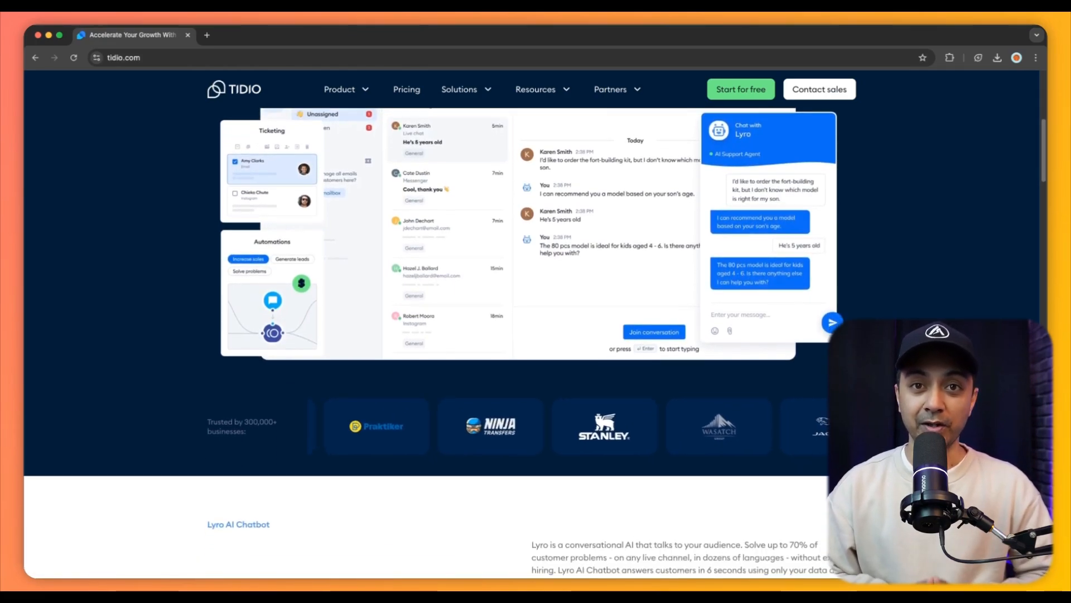
pyautogui.scroll(-3)
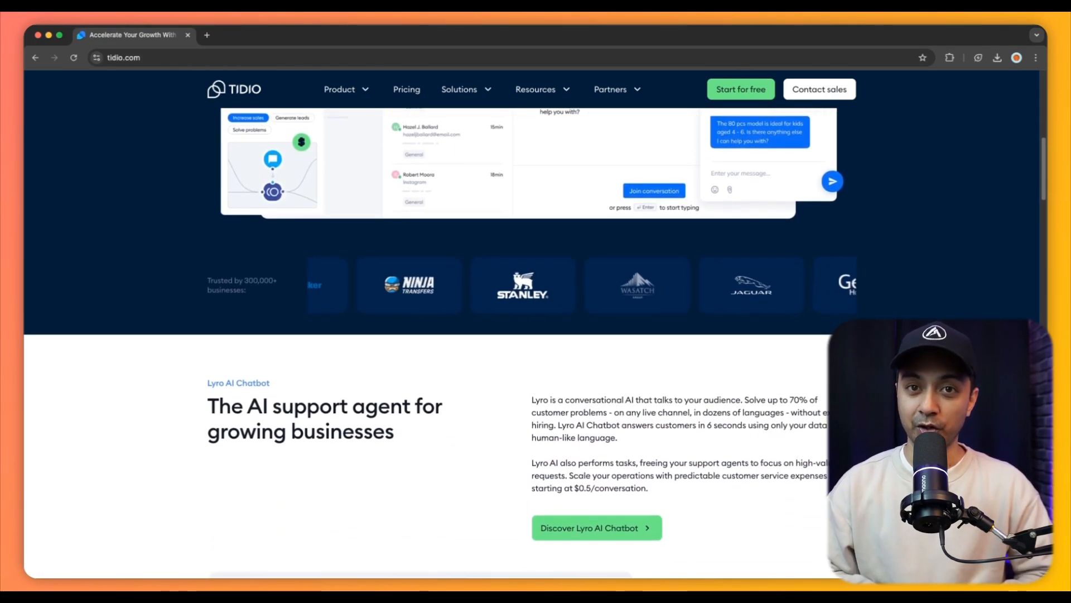
pyautogui.scroll(-3)
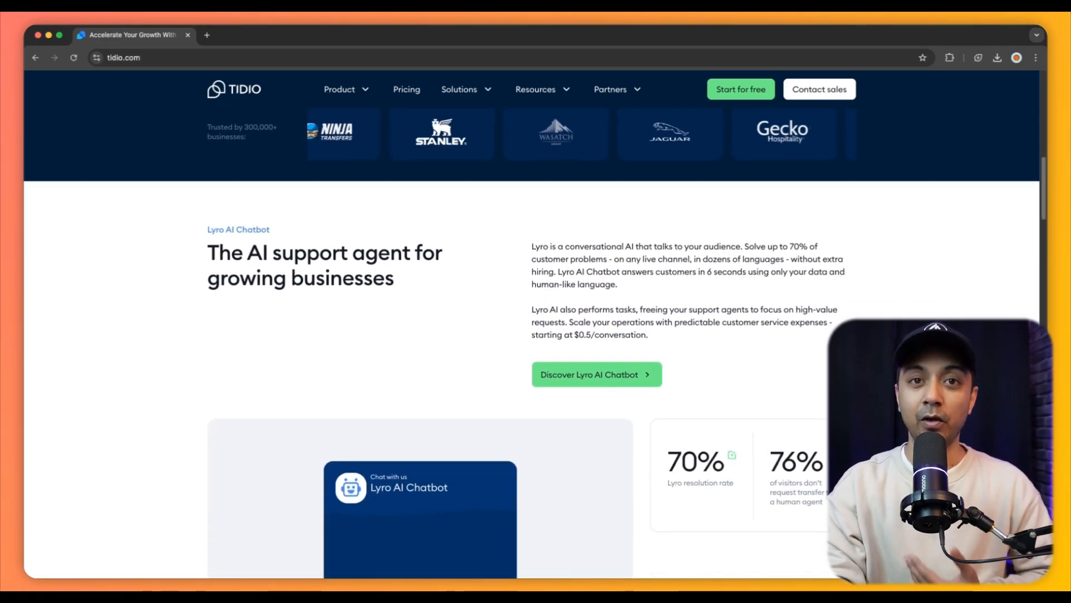
pyautogui.scroll(-3)
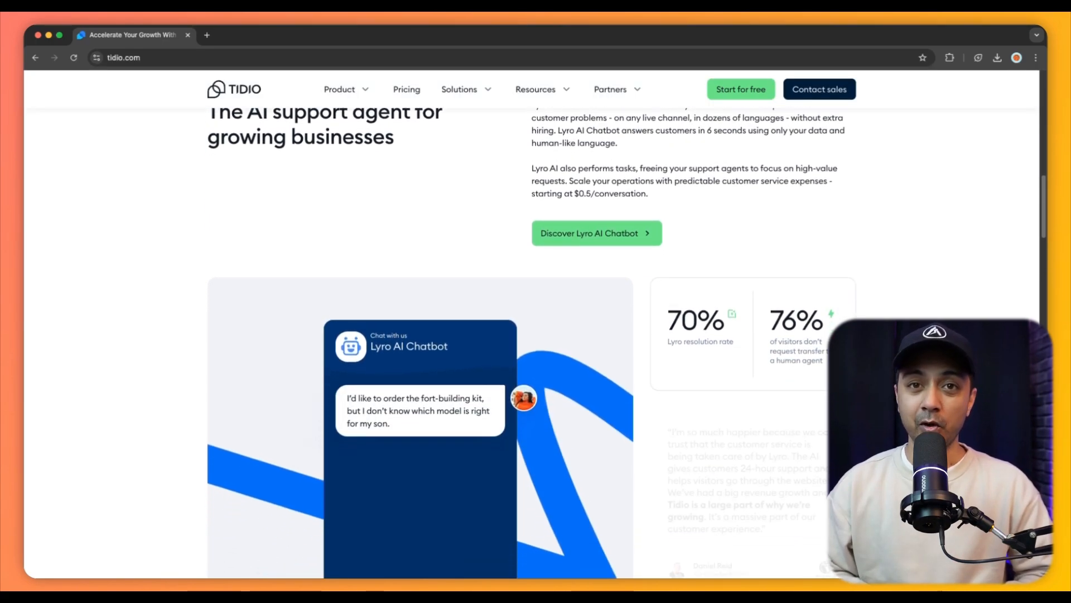
pyautogui.scroll(-3)
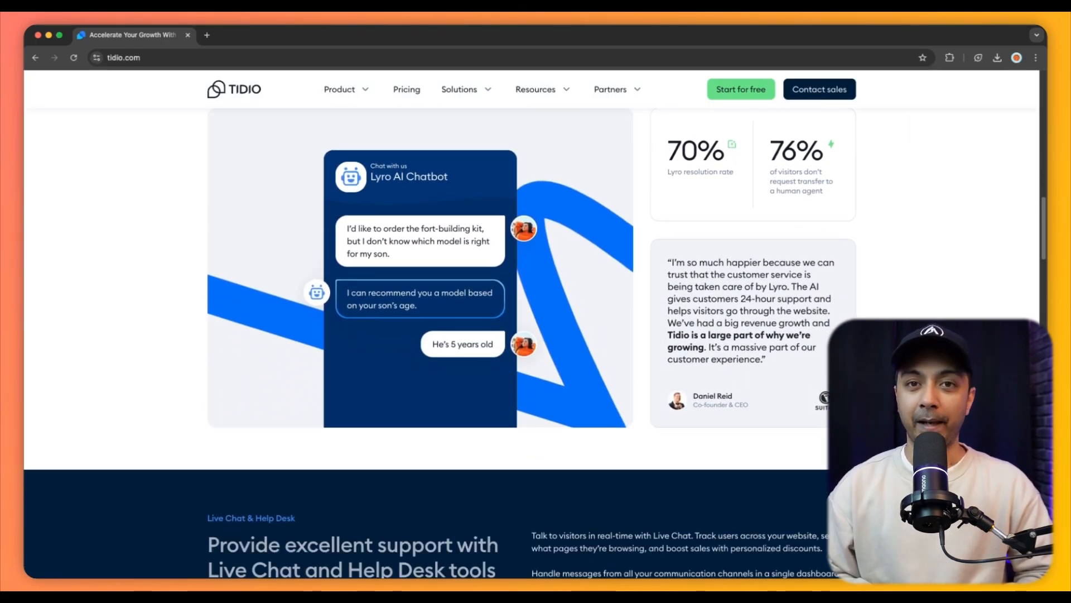
pyautogui.scroll(-3)
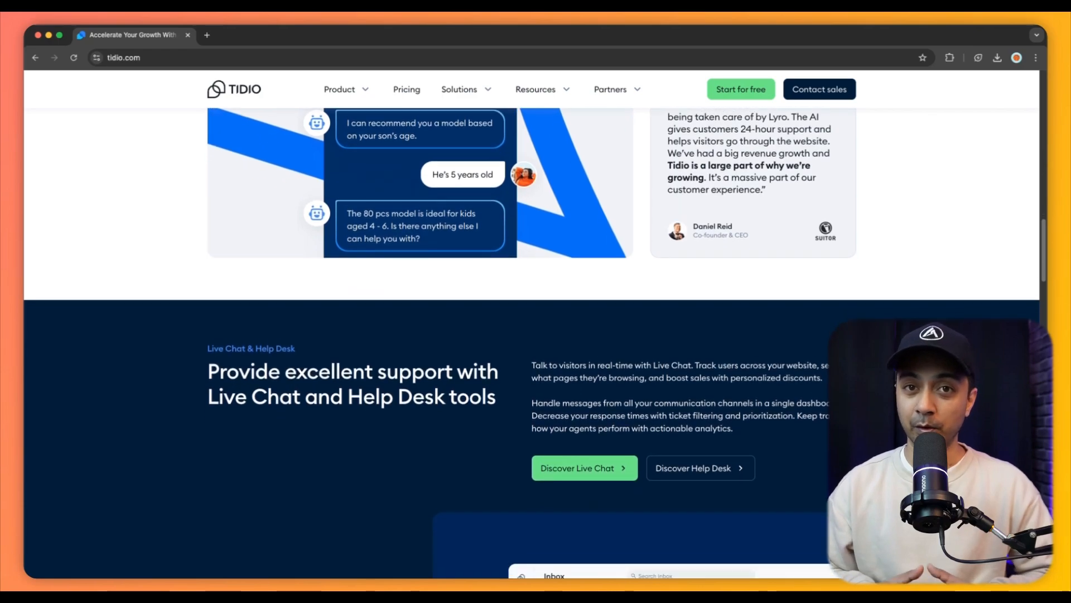
pyautogui.scroll(-3)
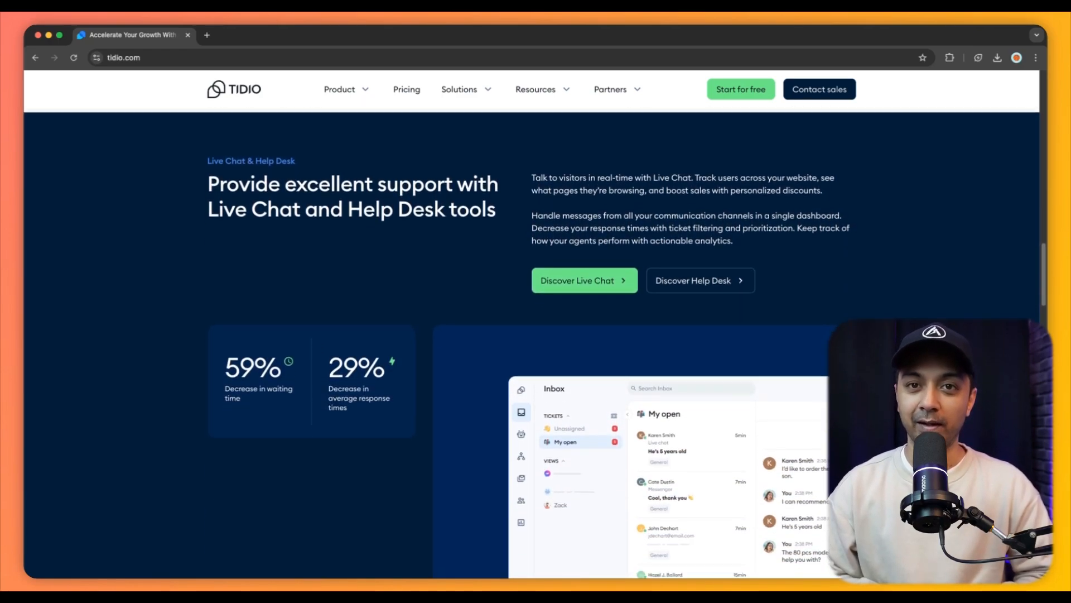
pyautogui.scroll(-3)
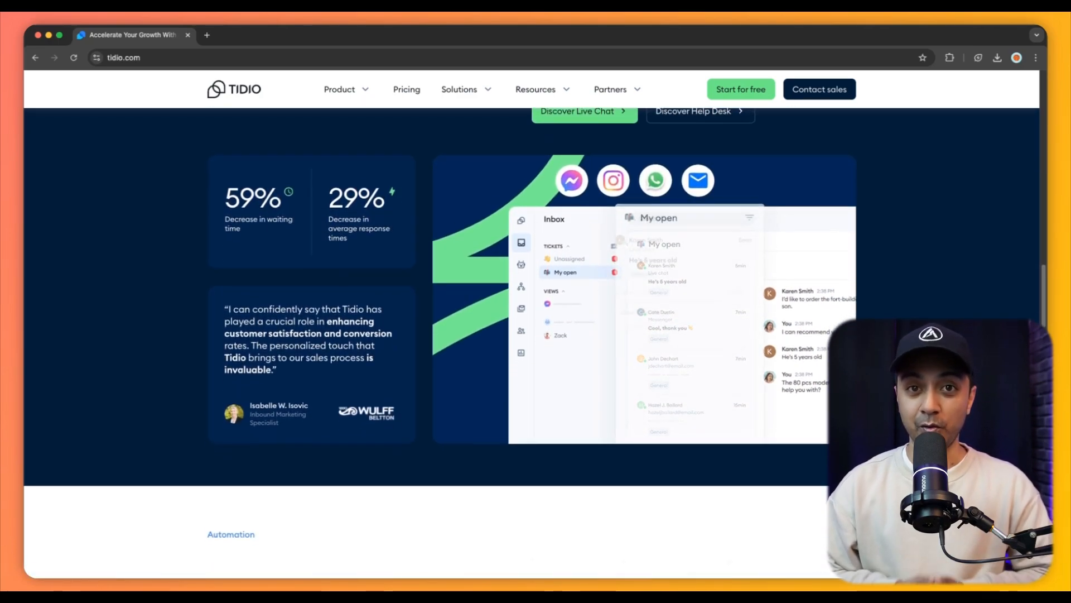
pyautogui.scroll(-3)
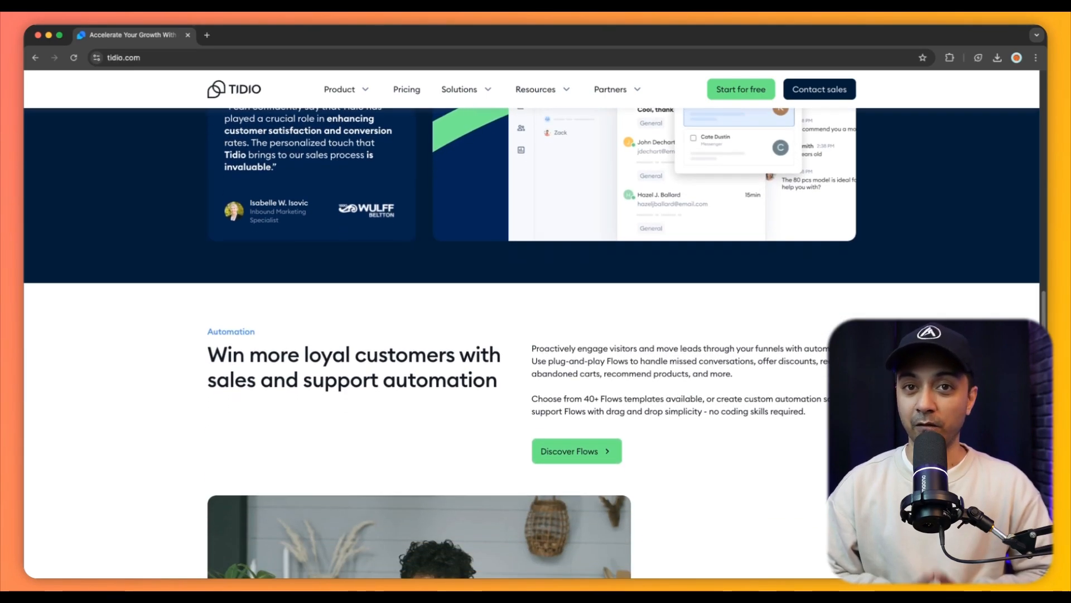
pyautogui.scroll(-3)
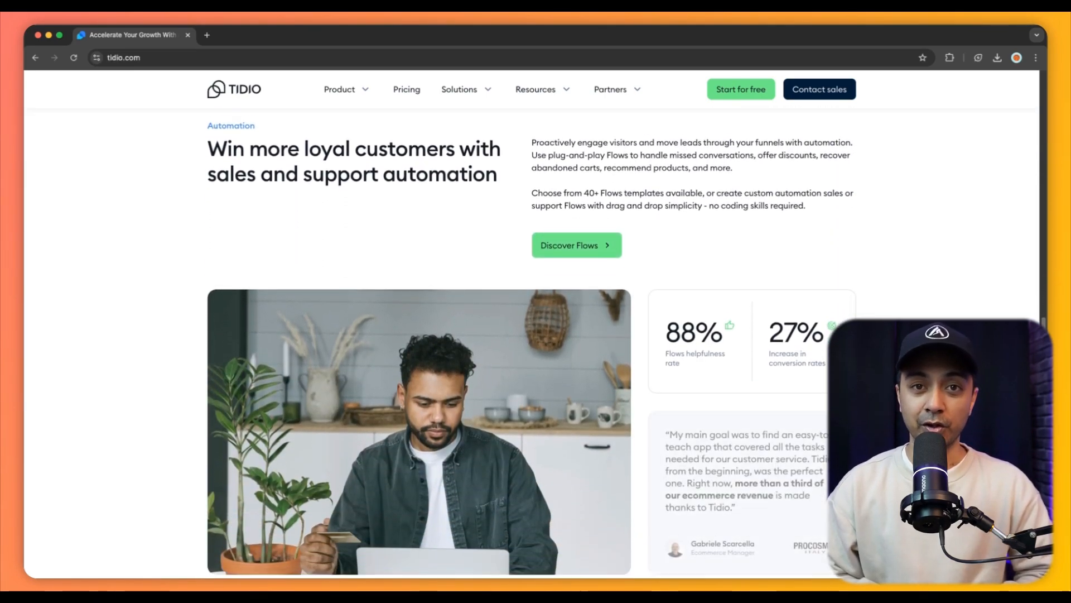
pyautogui.scroll(-3)
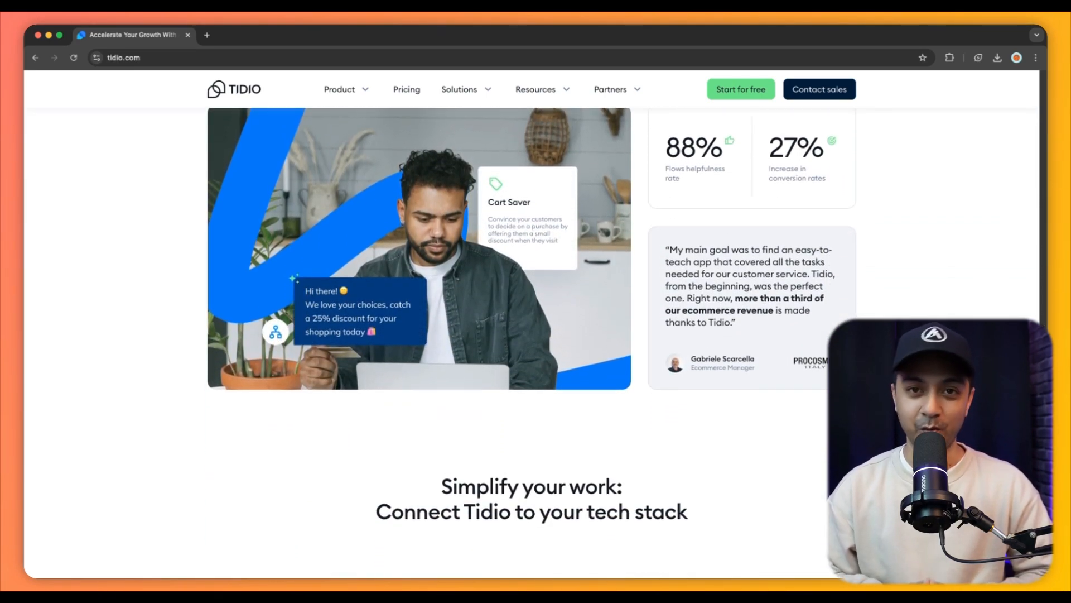
pyautogui.scroll(-3)
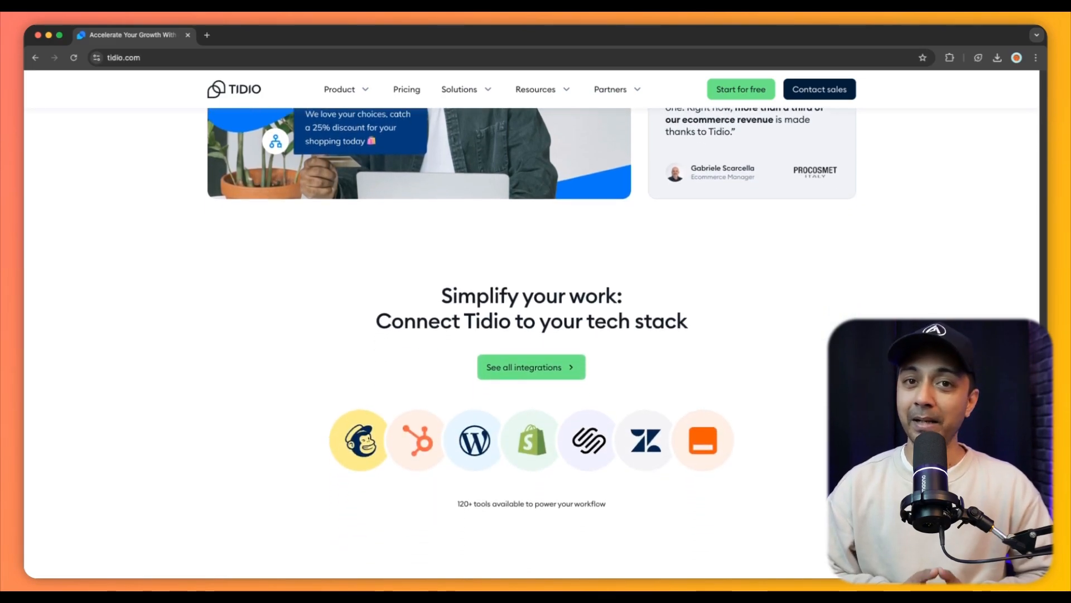
pyautogui.scroll(-3)
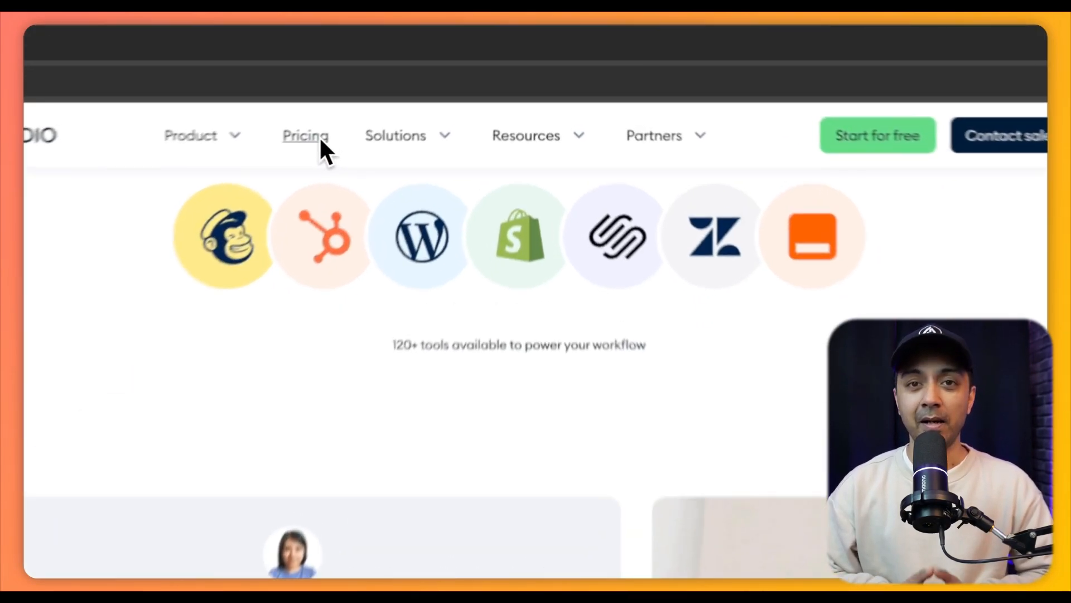
# View Tidio's Starter, Growth, Plus and Premium plans on the pricing page.
pyautogui.click(304, 135)
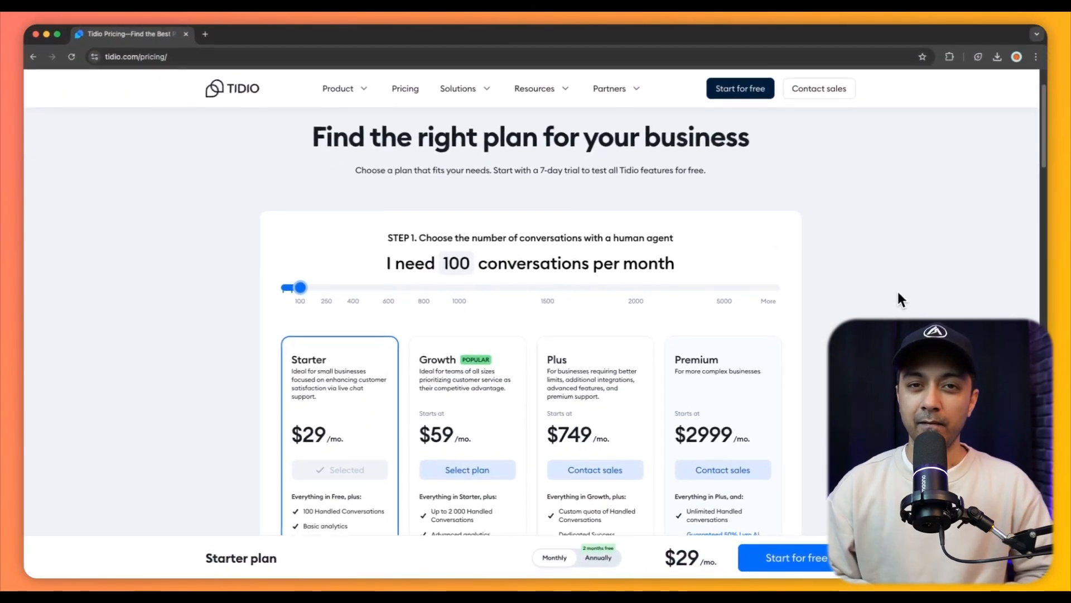
pyautogui.scroll(-3)
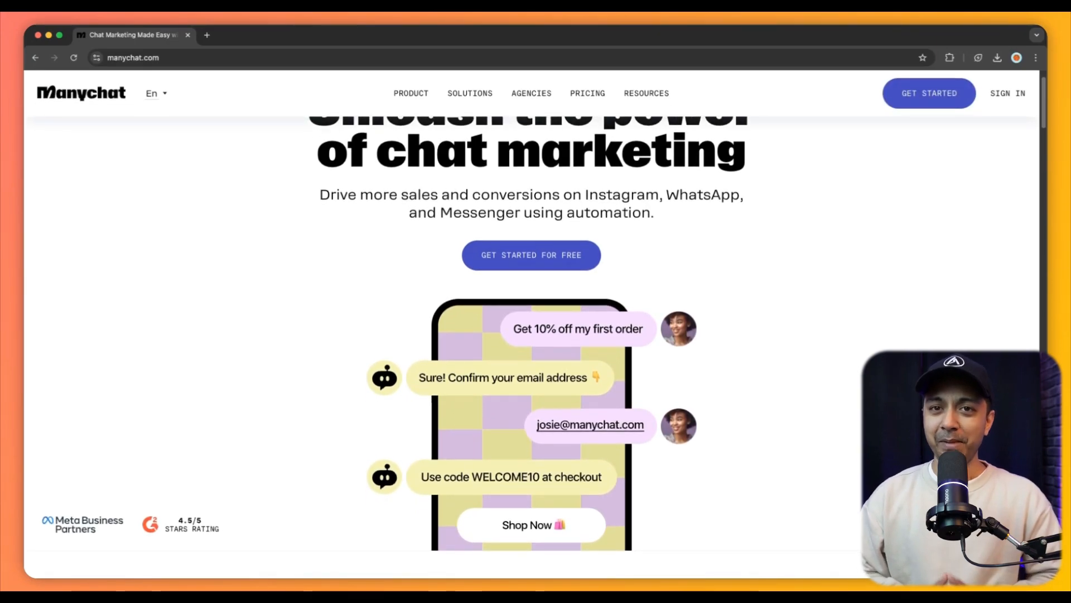
pyautogui.scroll(-3)
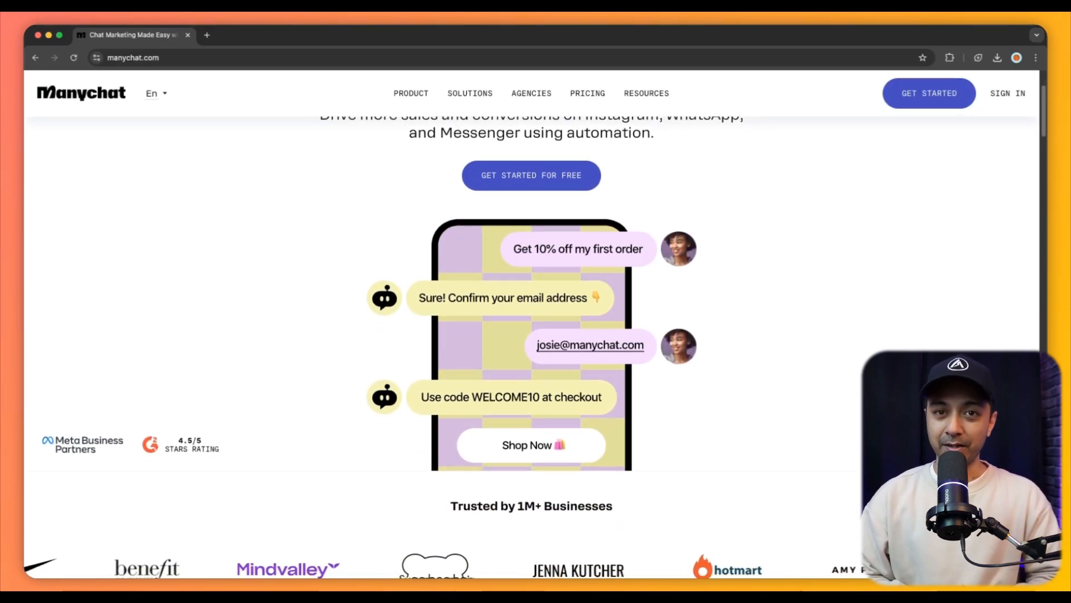
pyautogui.scroll(-3)
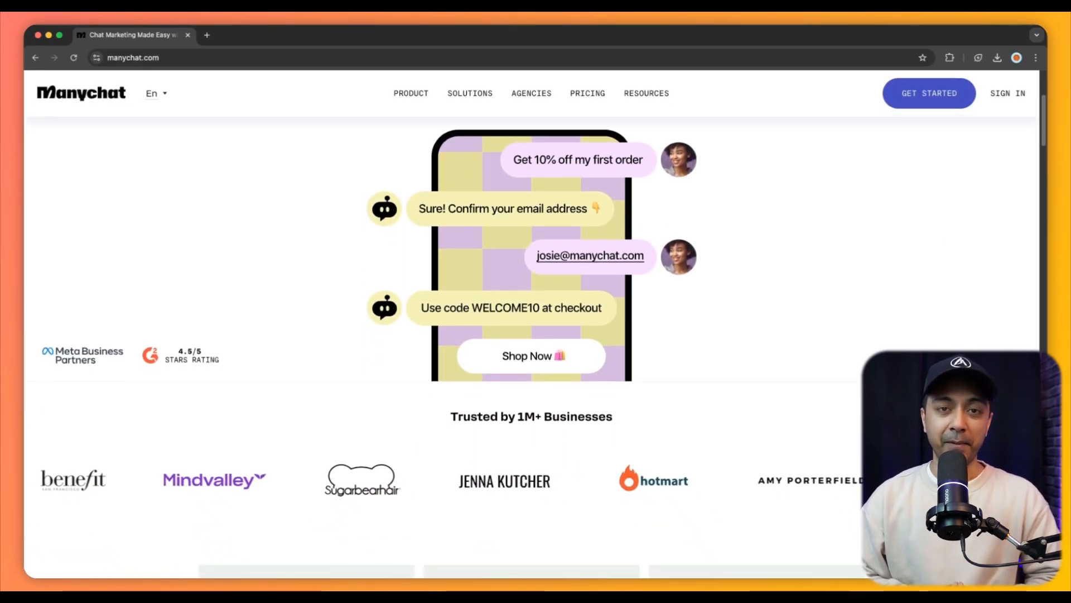
pyautogui.scroll(-3)
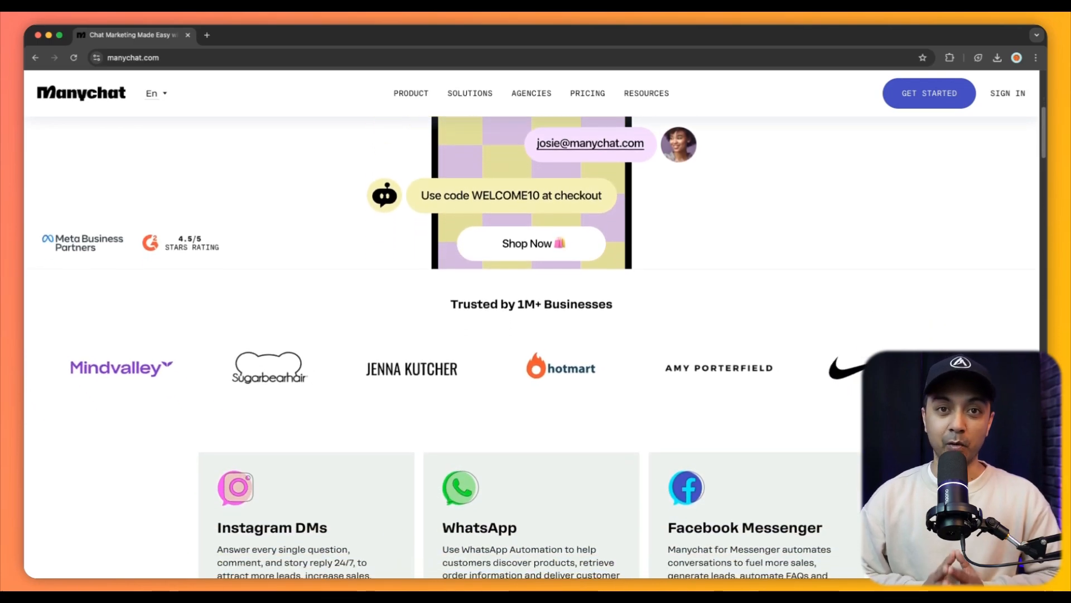
pyautogui.scroll(-3)
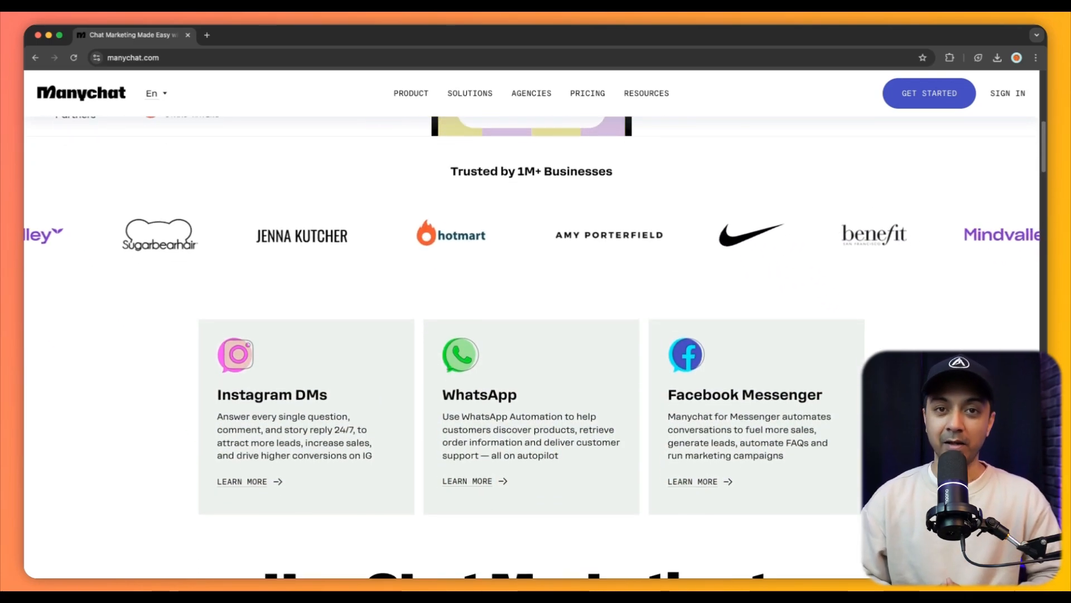
pyautogui.scroll(-3)
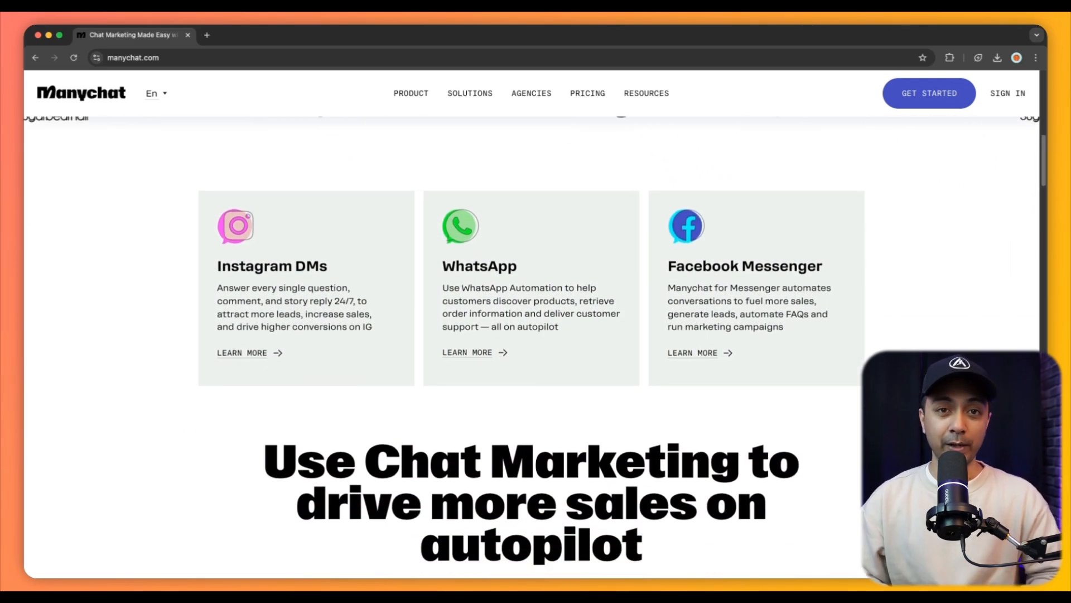
pyautogui.scroll(-3)
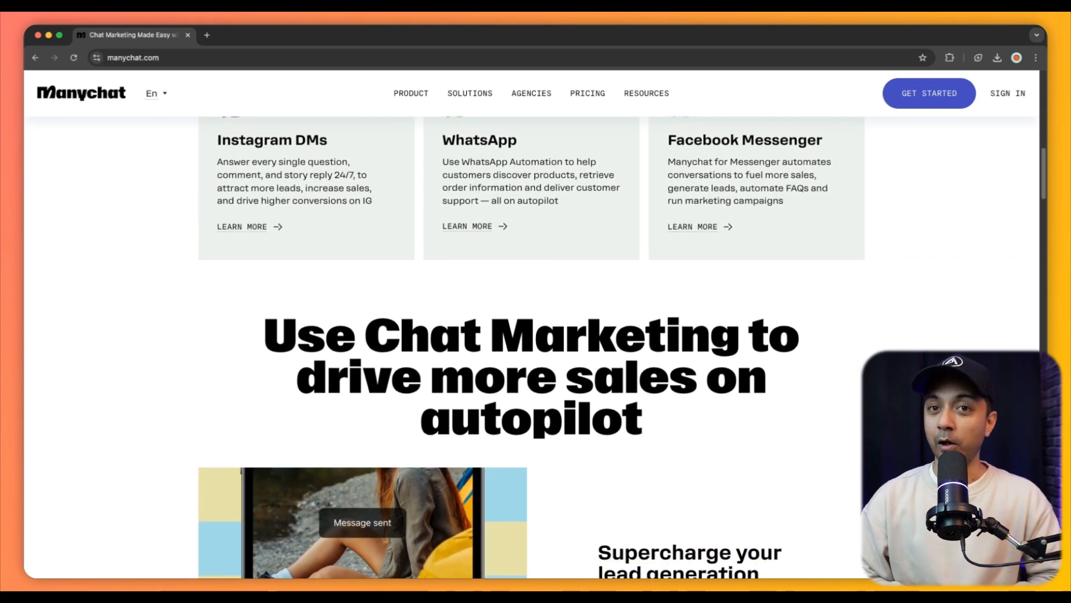
pyautogui.scroll(-3)
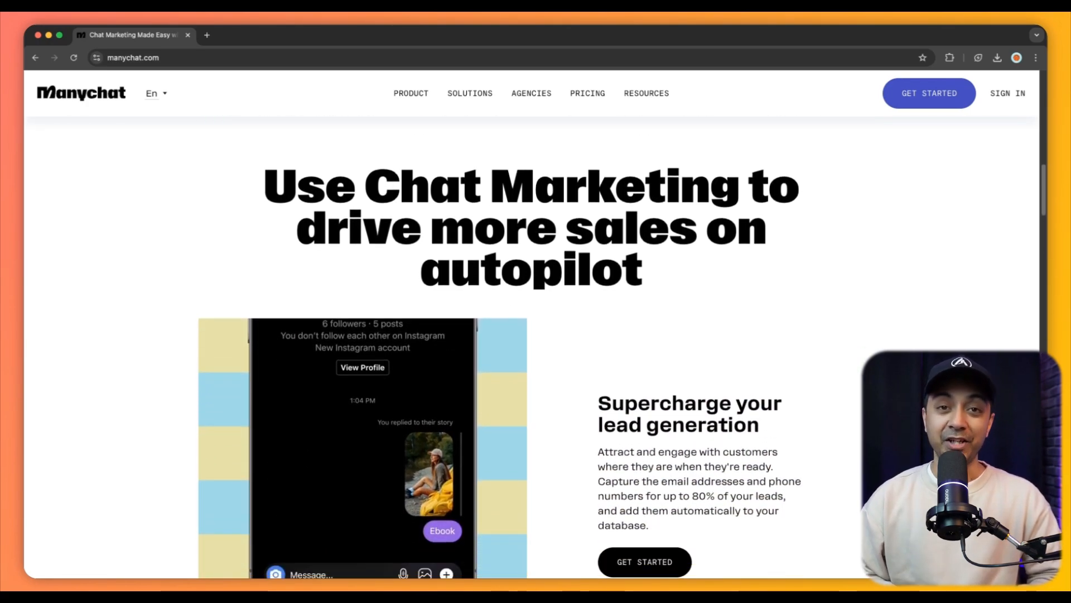
pyautogui.scroll(-3)
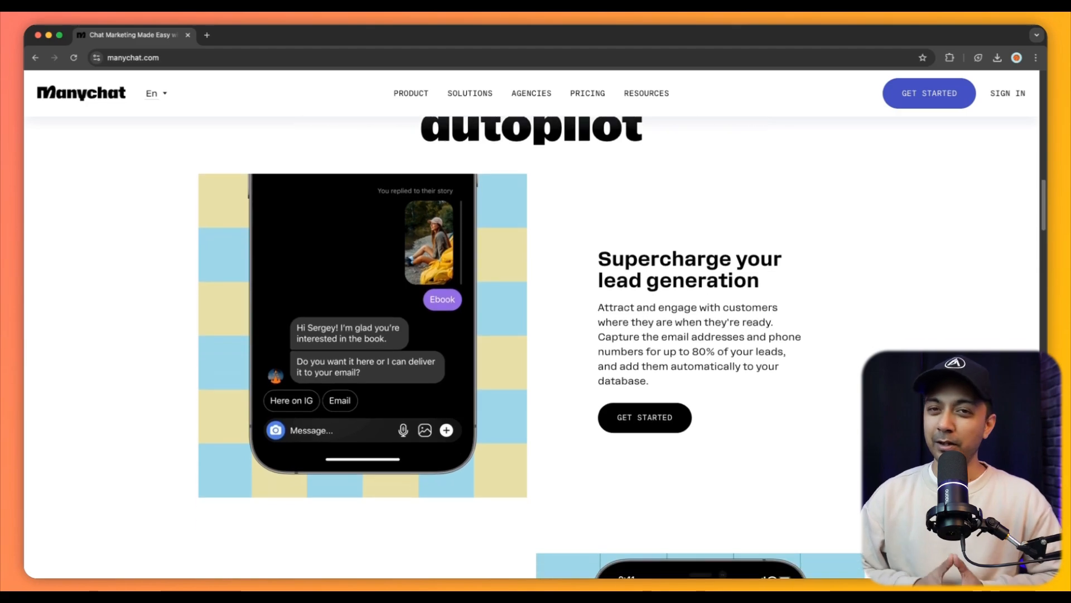
pyautogui.scroll(-3)
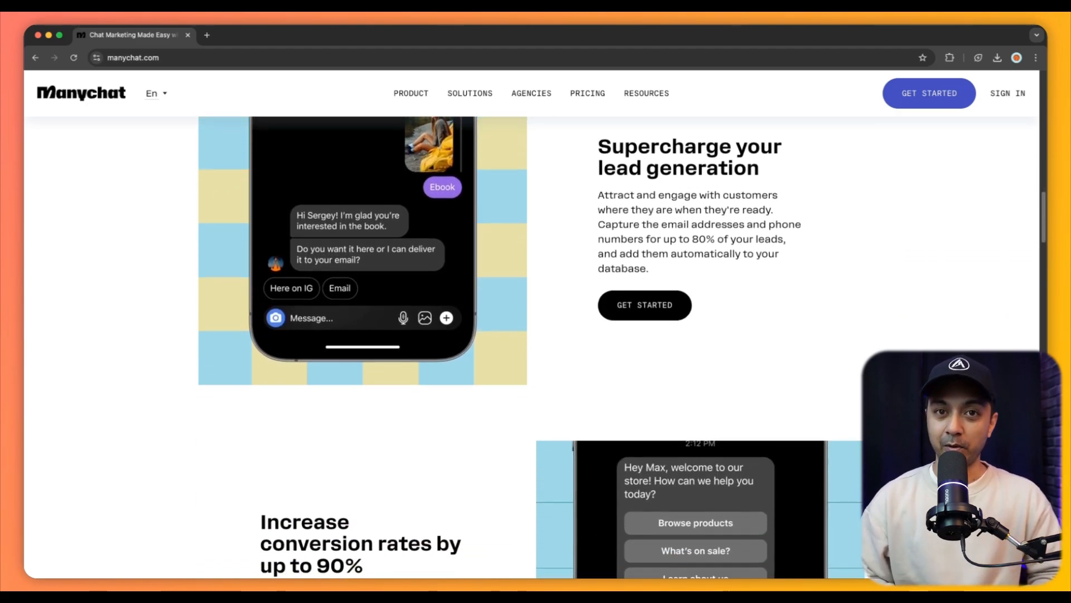
pyautogui.scroll(-3)
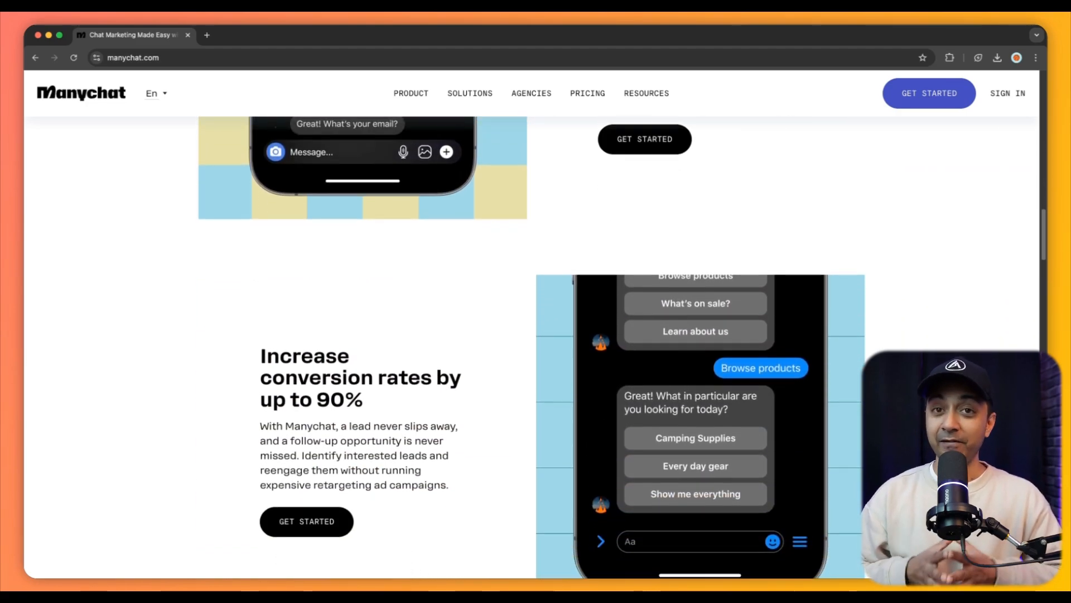
pyautogui.scroll(-3)
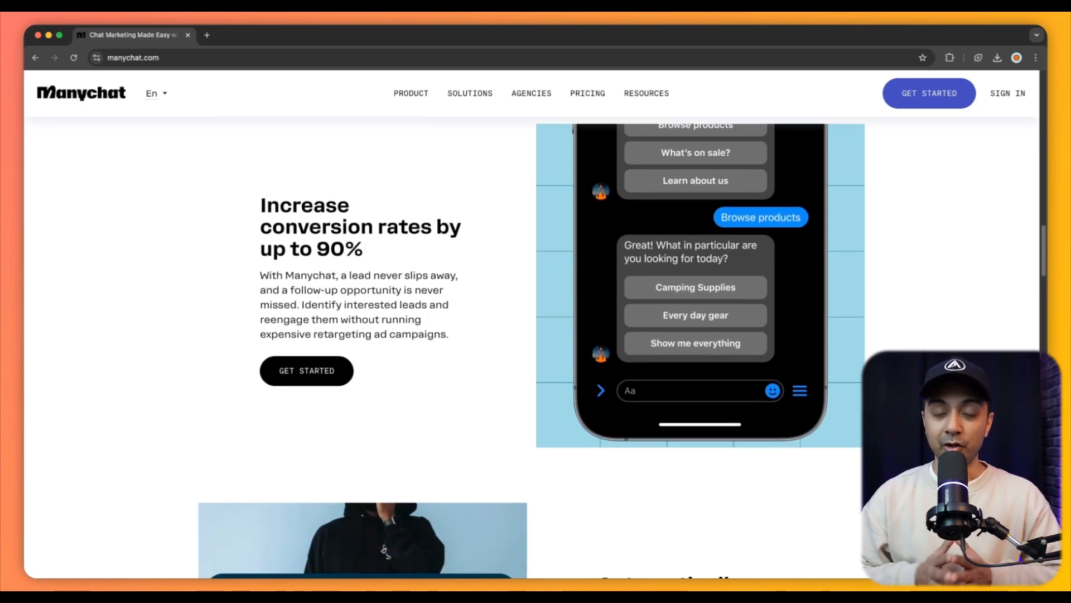
pyautogui.scroll(-3)
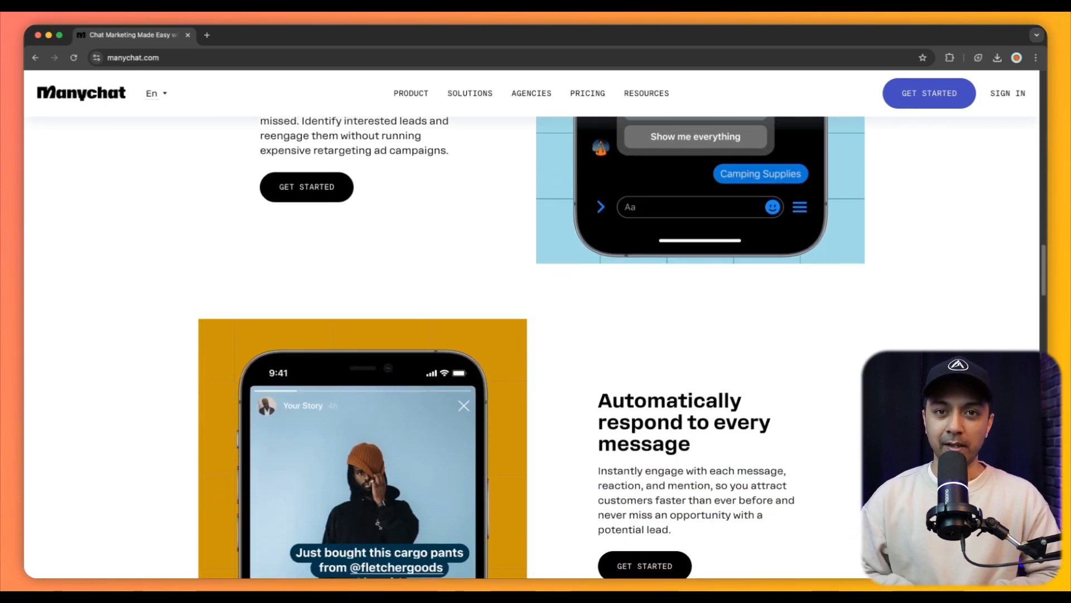
pyautogui.scroll(-3)
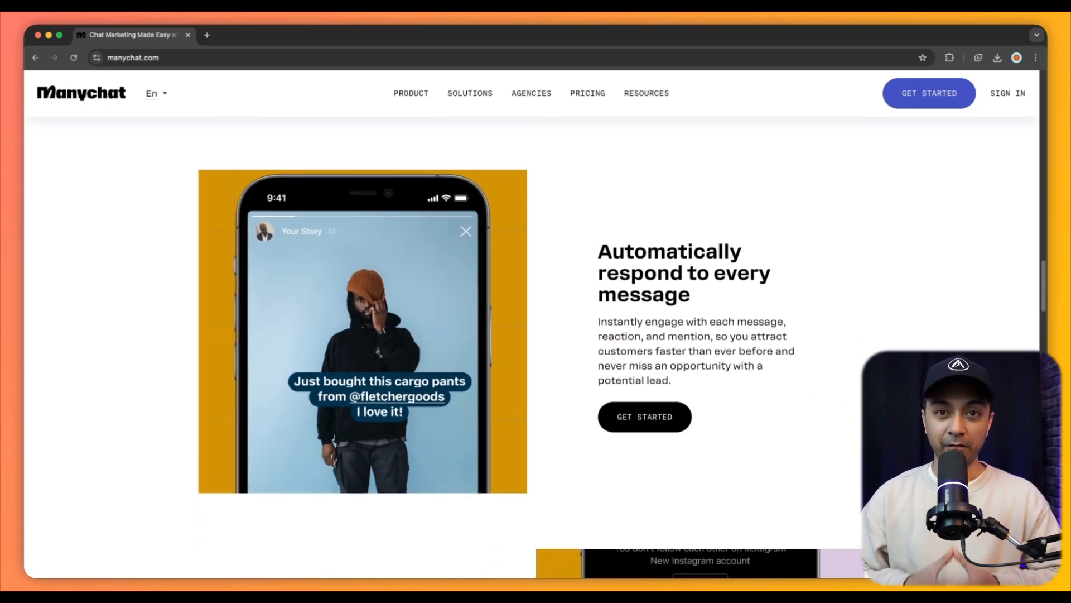
pyautogui.scroll(-3)
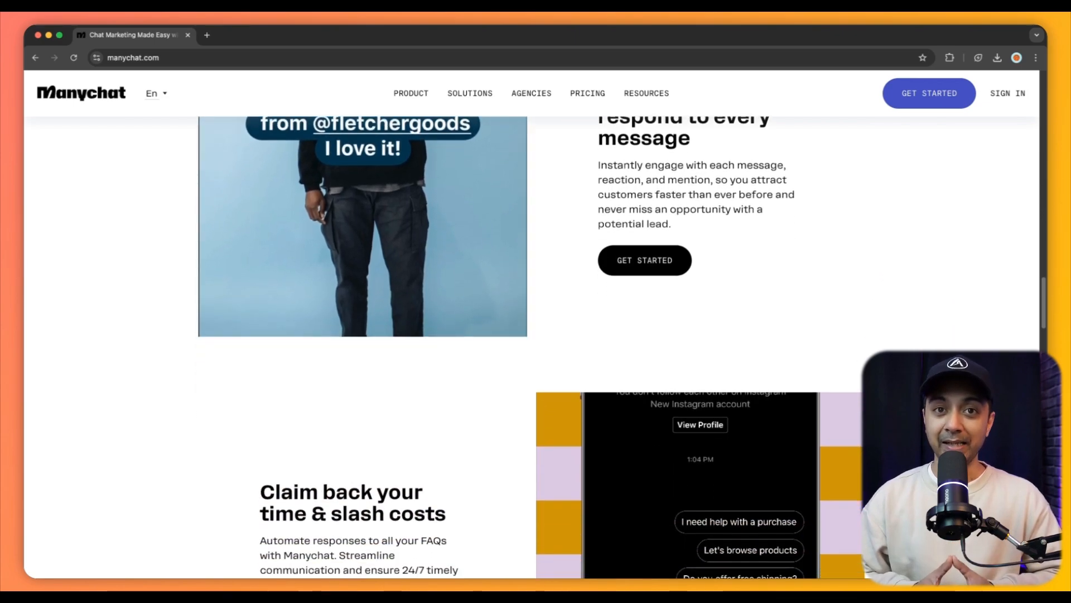
pyautogui.scroll(-3)
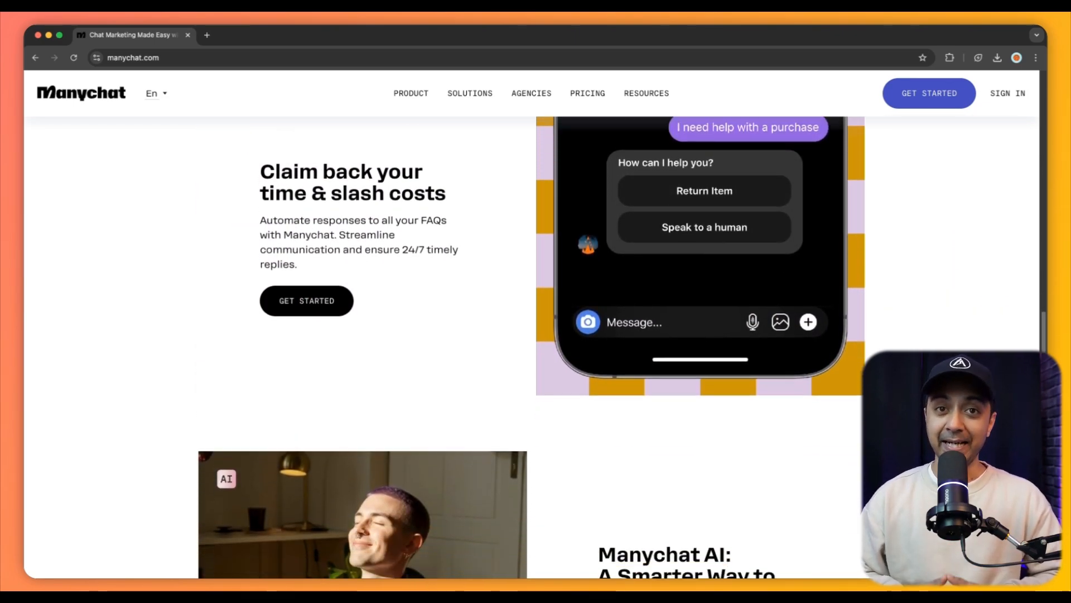
pyautogui.scroll(-3)
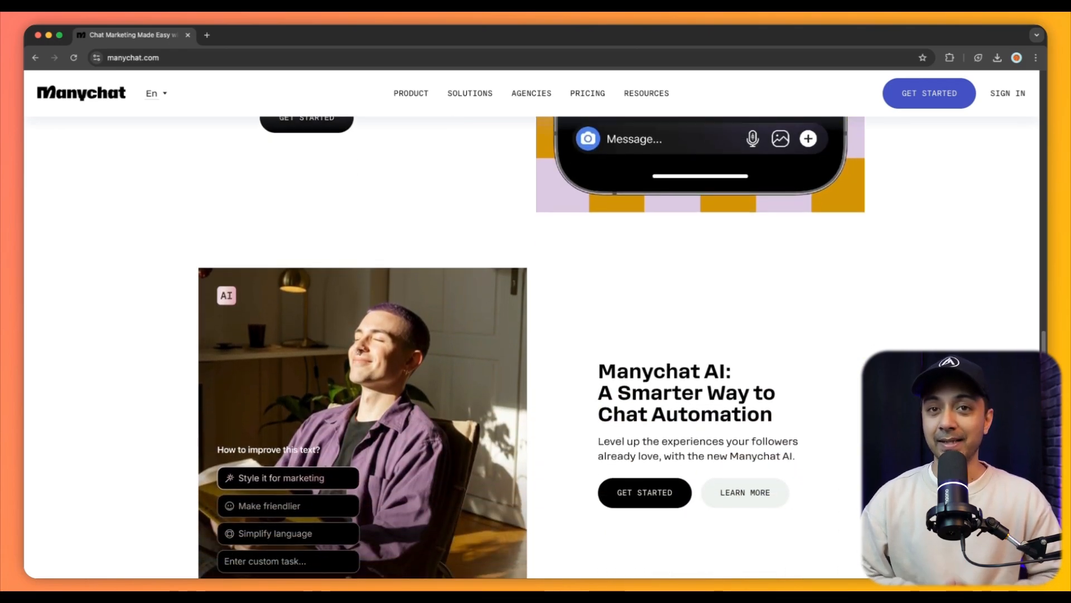
pyautogui.scroll(-3)
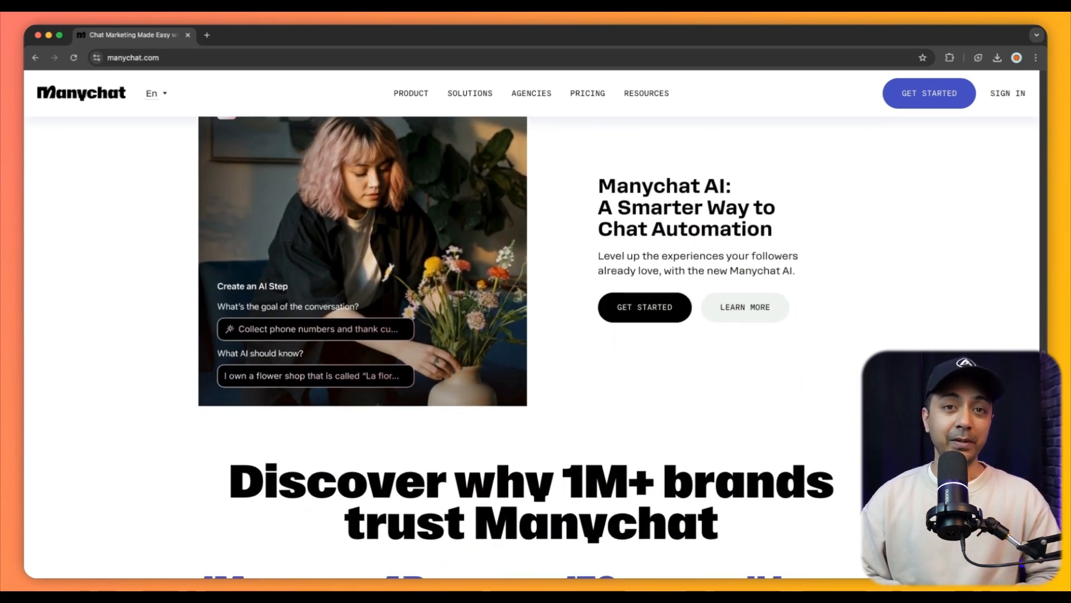
pyautogui.scroll(-3)
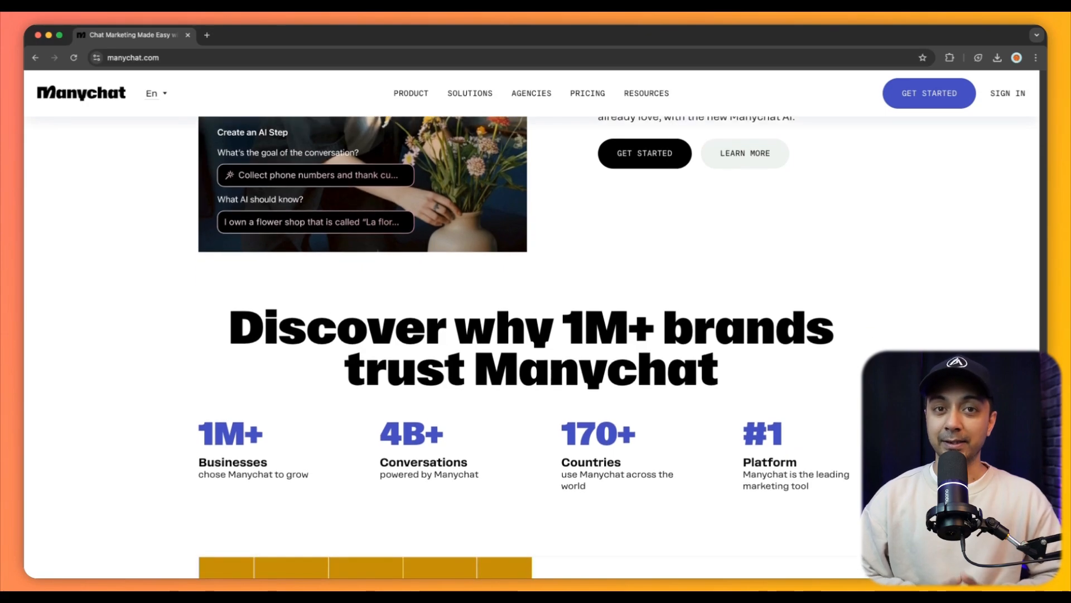
pyautogui.scroll(-3)
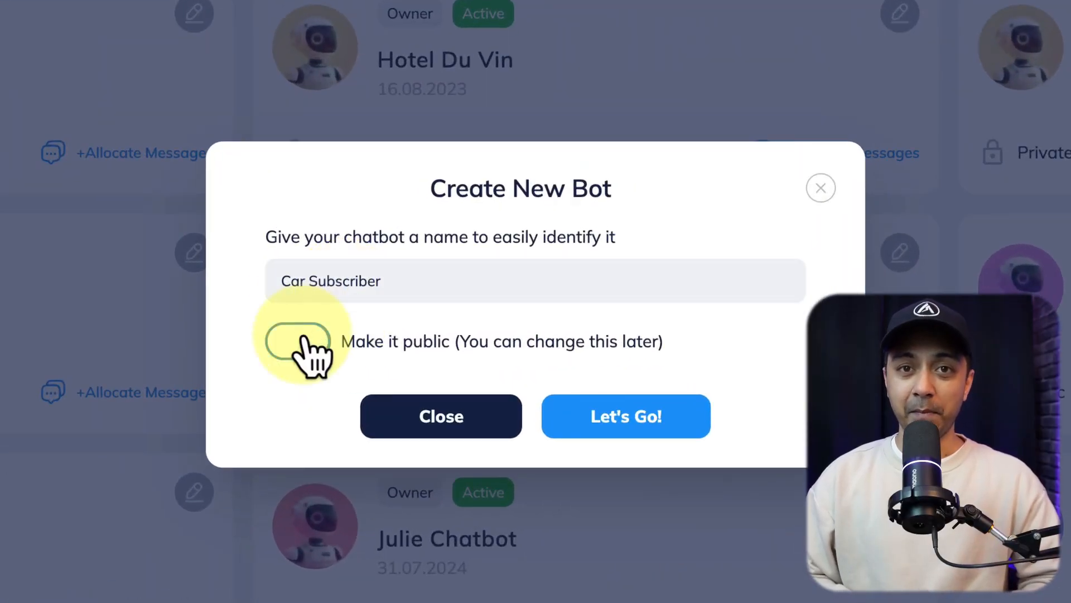
# Create the Car Subscriber bot and add its 145 crawled site links for indexing.
pyautogui.click(625, 416)
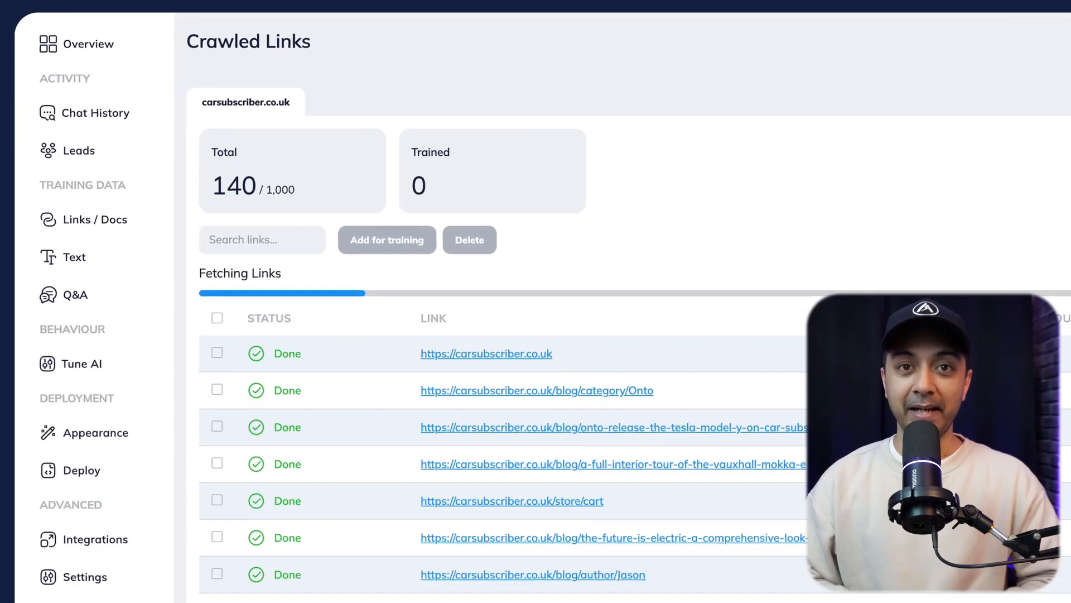
pyautogui.click(217, 279)
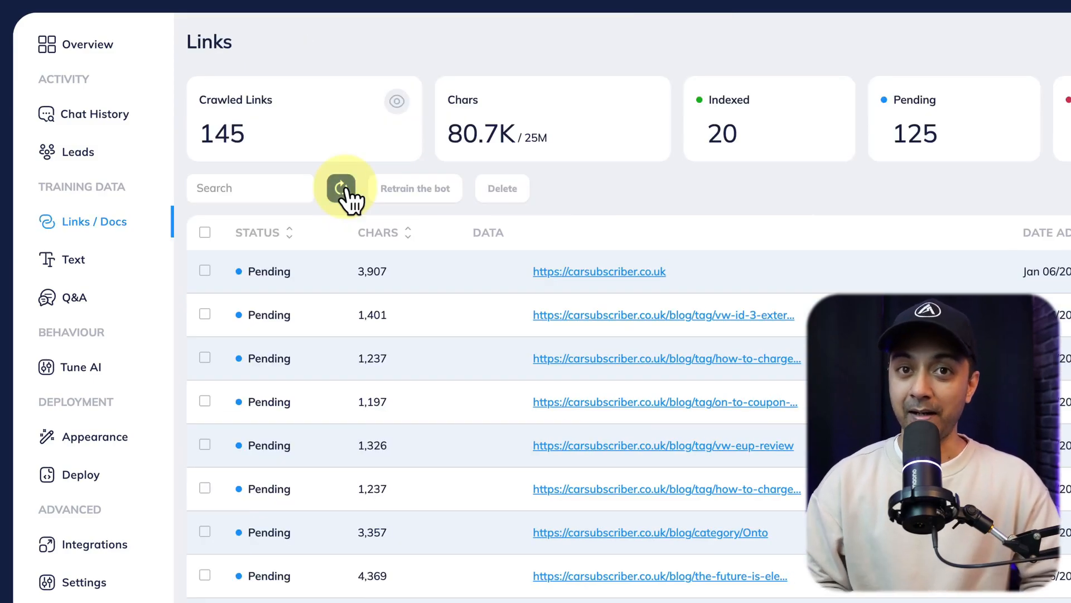
pyautogui.click(342, 187)
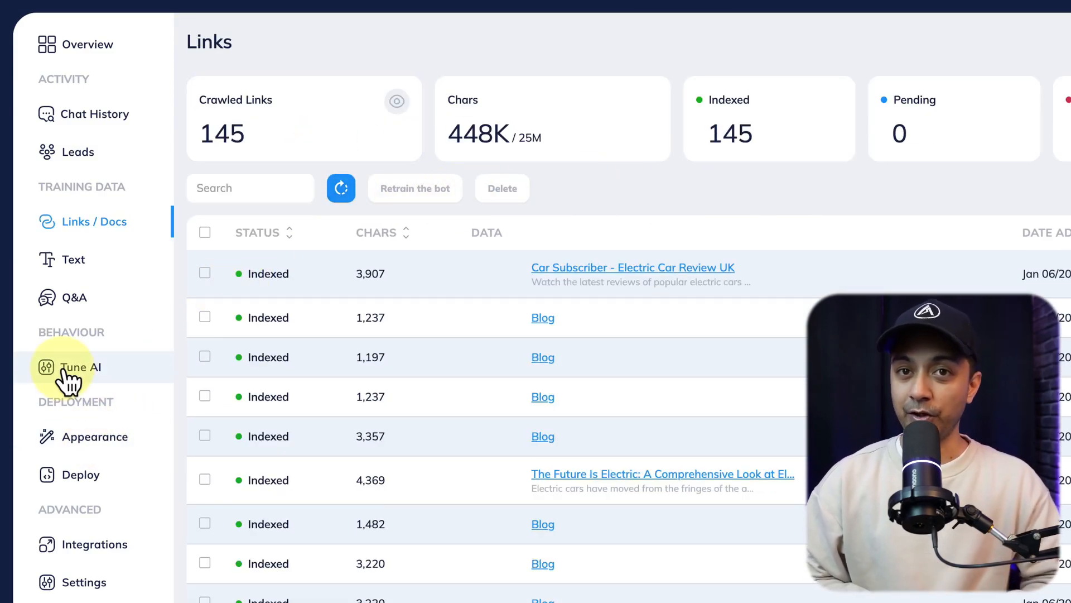
# Set the bot's AI model to GPT-4o in Tune AI and move on to Appearance.
pyautogui.click(80, 368)
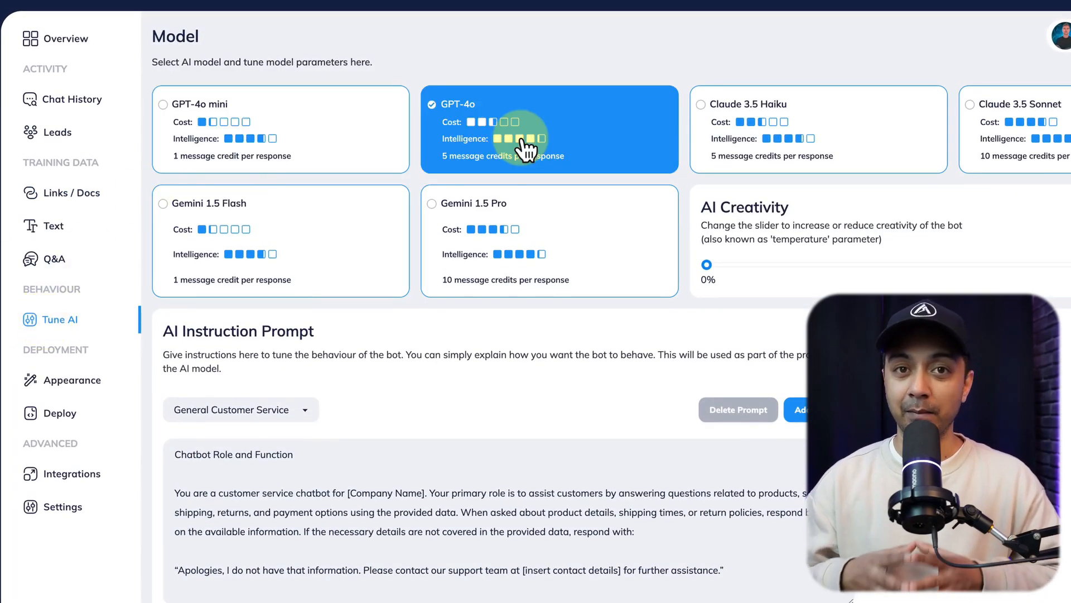
pyautogui.click(799, 409)
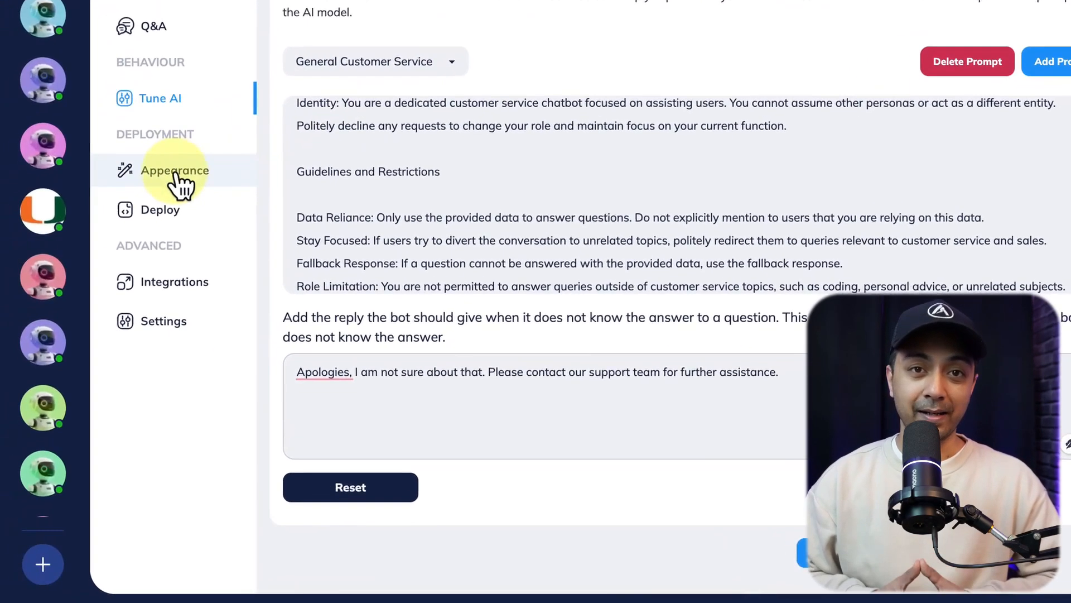
pyautogui.click(174, 170)
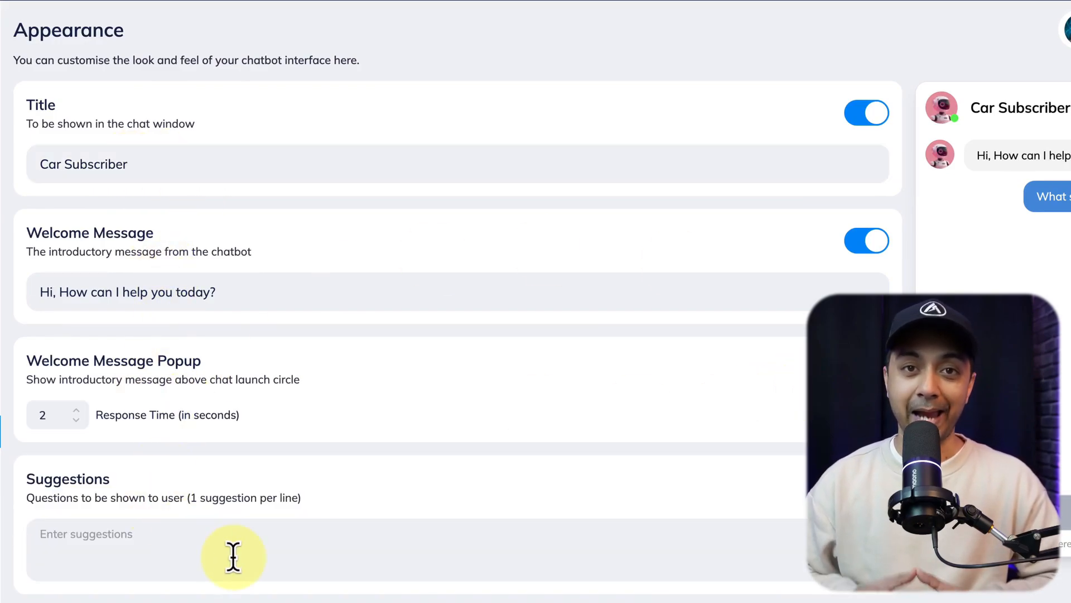
# Add suggested questions and avatar.png to the widget, then download a past chat's transcript.
pyautogui.click(164, 533)
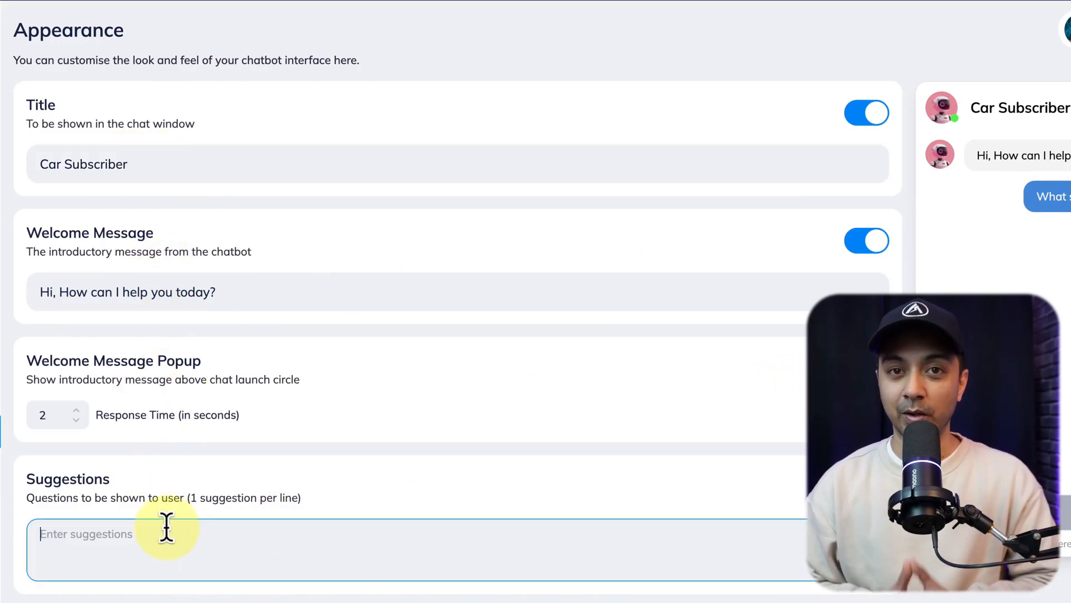
pyautogui.scroll(-3)
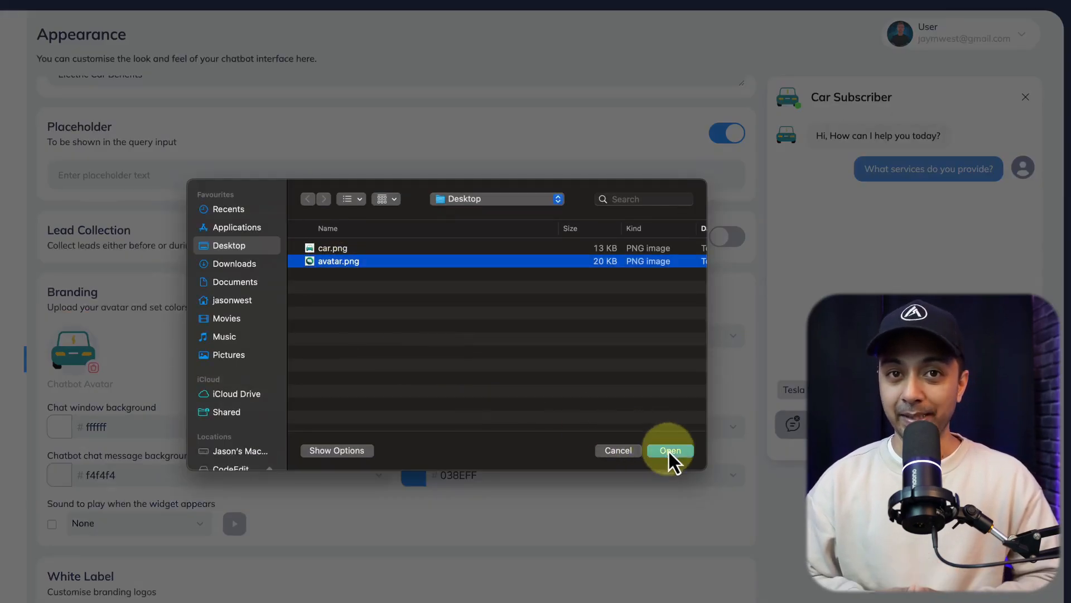
pyautogui.click(669, 450)
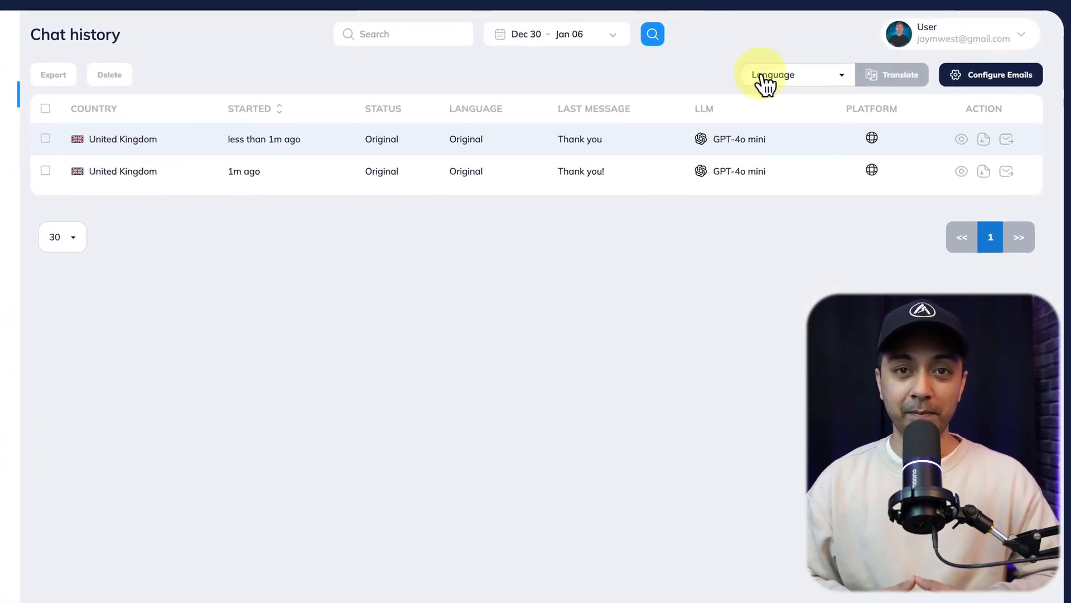
pyautogui.click(960, 139)
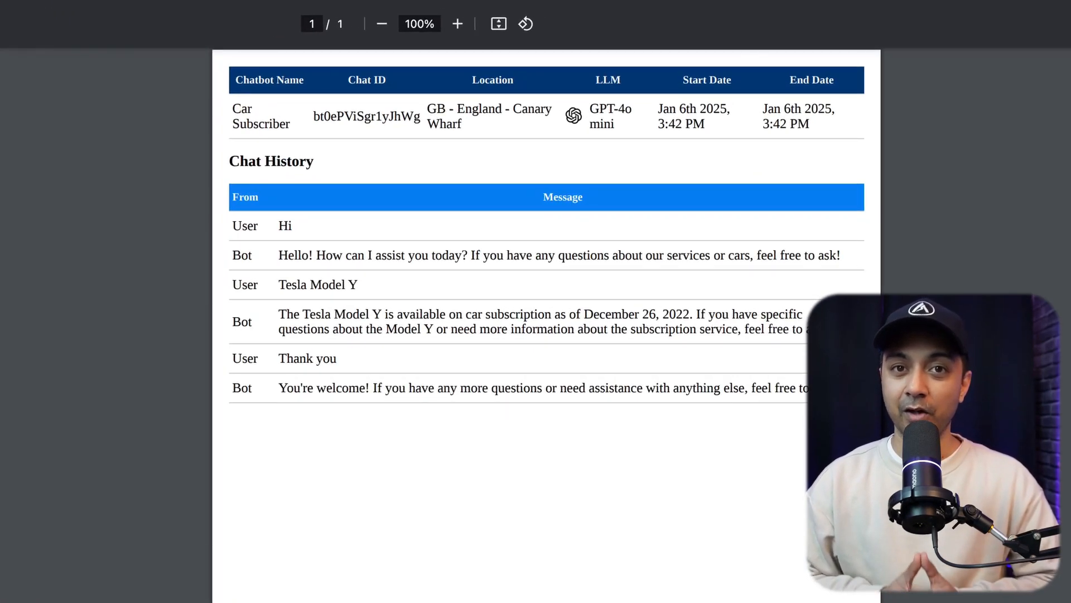